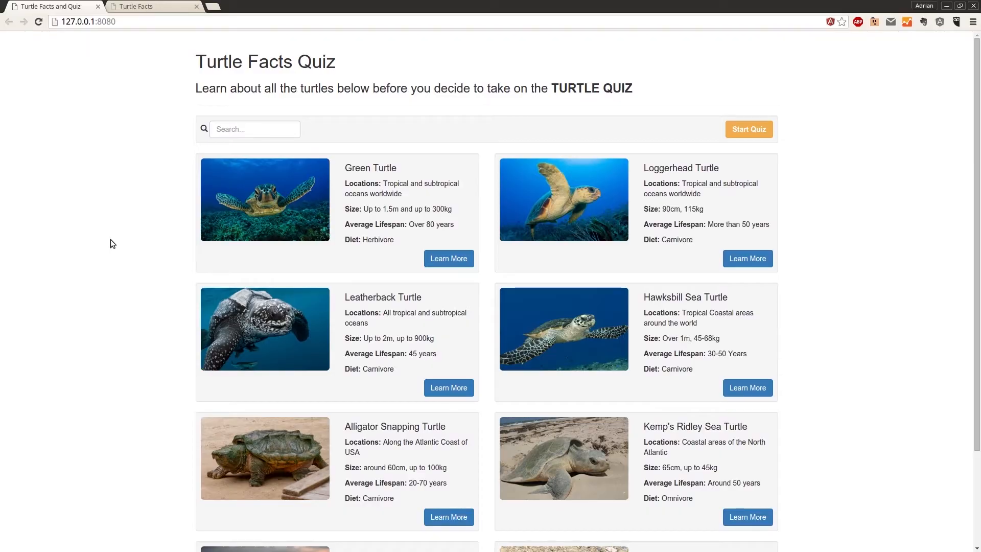
pyautogui.moveTo(355, 165)
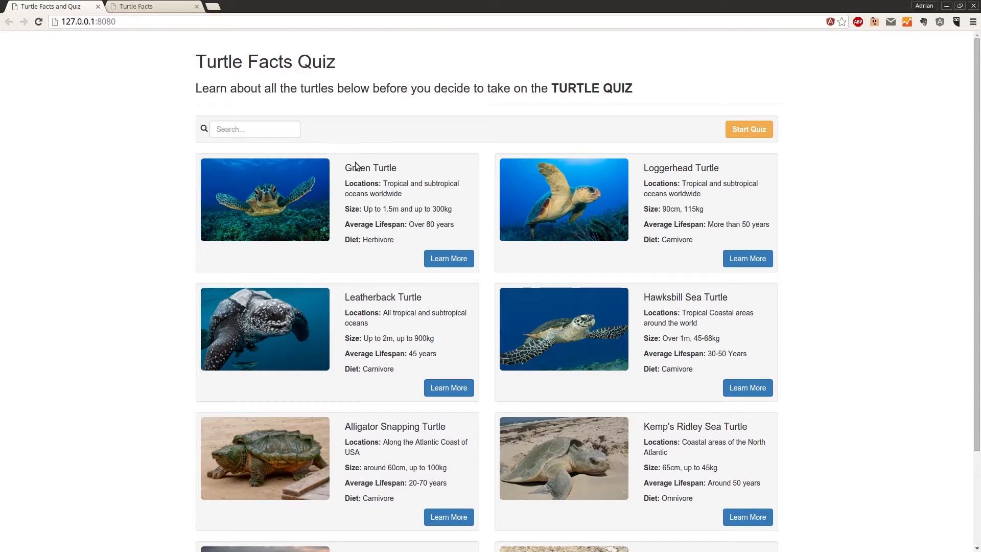
pyautogui.moveTo(356, 294)
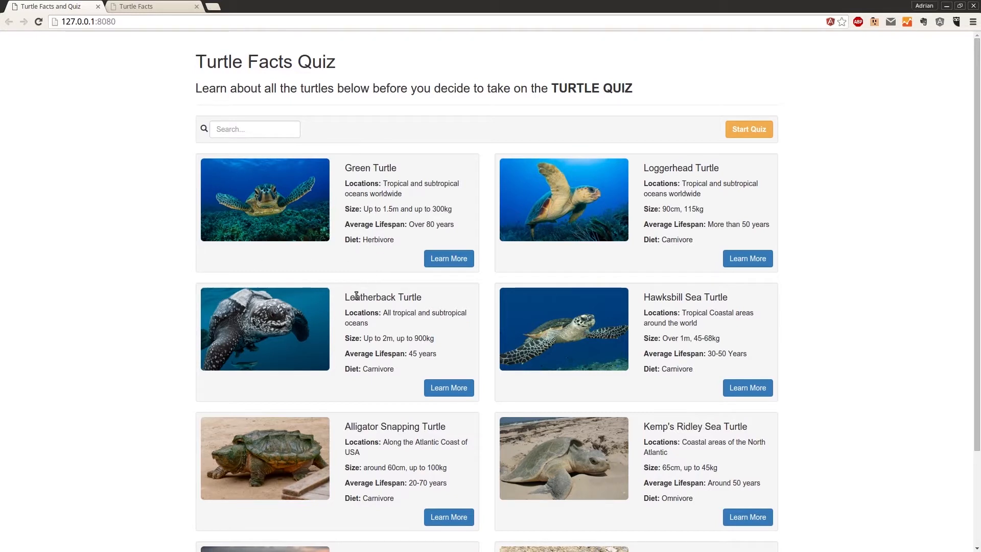
pyautogui.moveTo(380, 466)
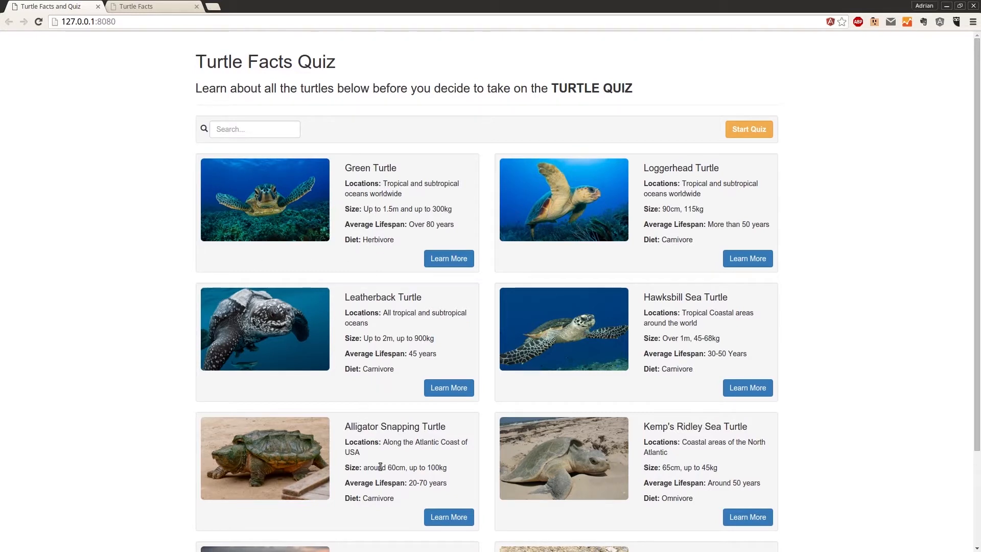
pyautogui.moveTo(395, 245)
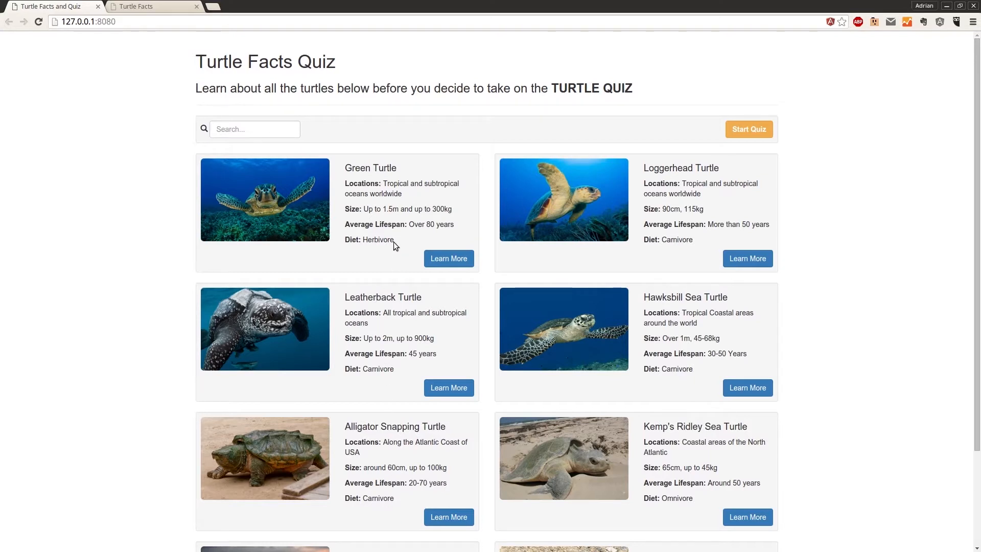
# Step: Try a throwaway edit below the controller function in quiz.js and leave the file unchanged
pyautogui.moveTo(344, 167); pyautogui.dragTo(374, 194)
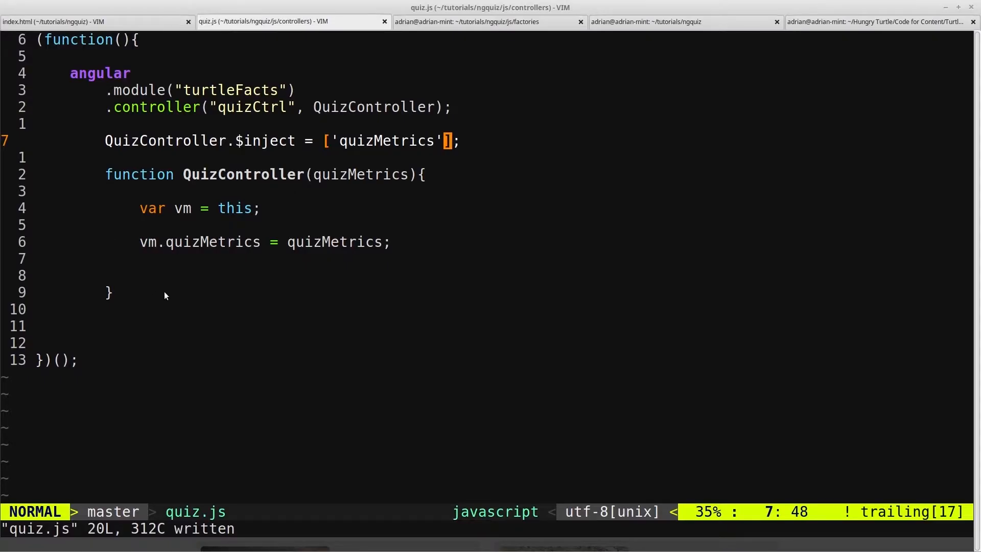
pyautogui.press('o')
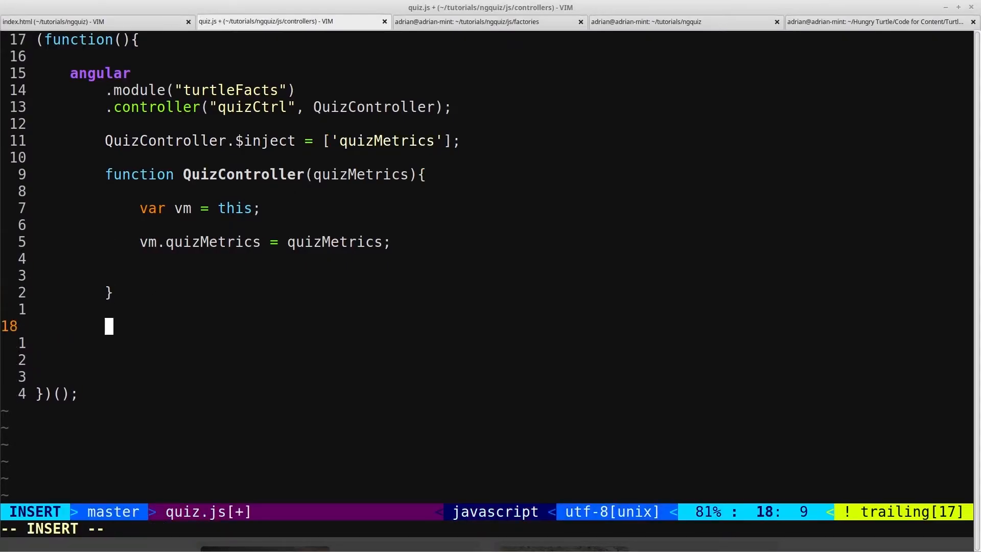
pyautogui.write('sdf')
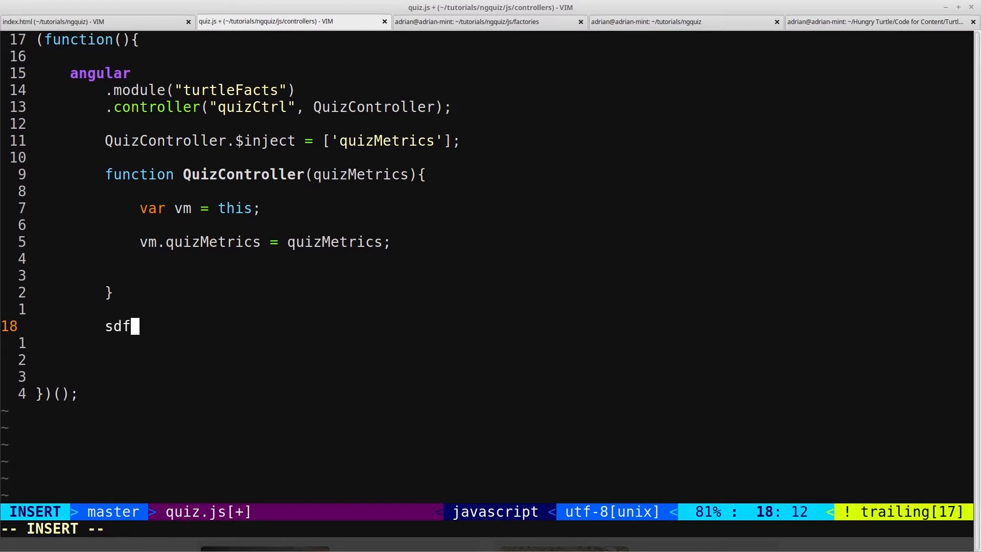
pyautogui.press('BackSpace')
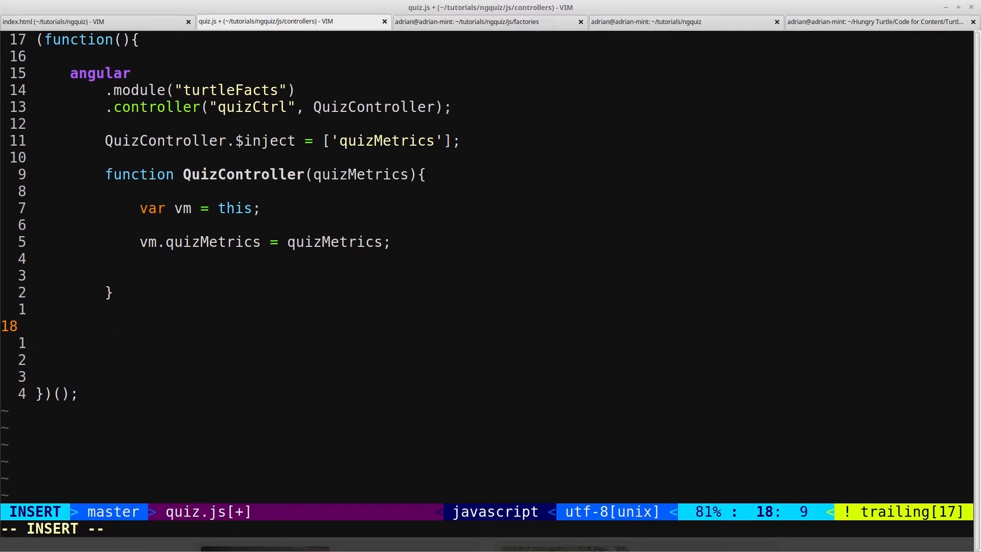
pyautogui.press('Escape')
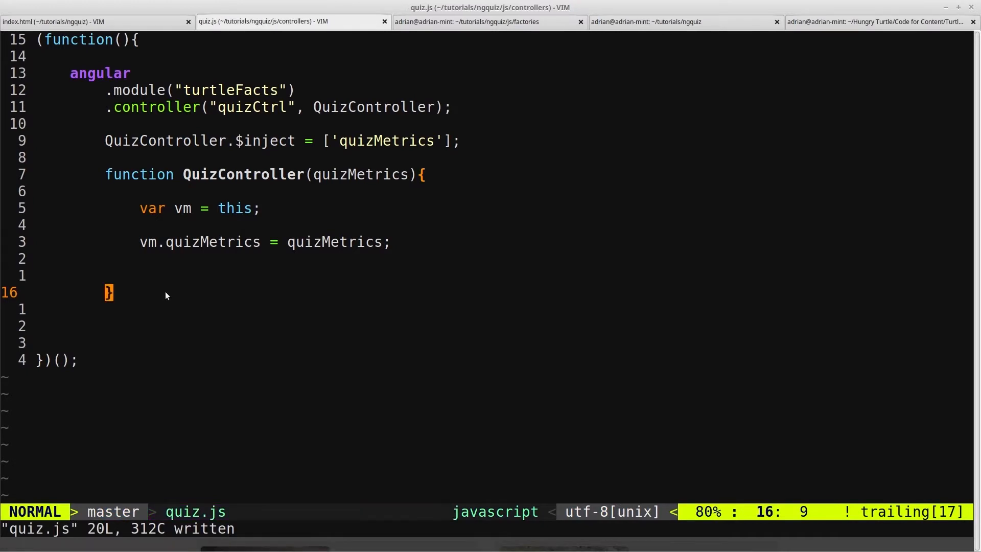
pyautogui.press('j')
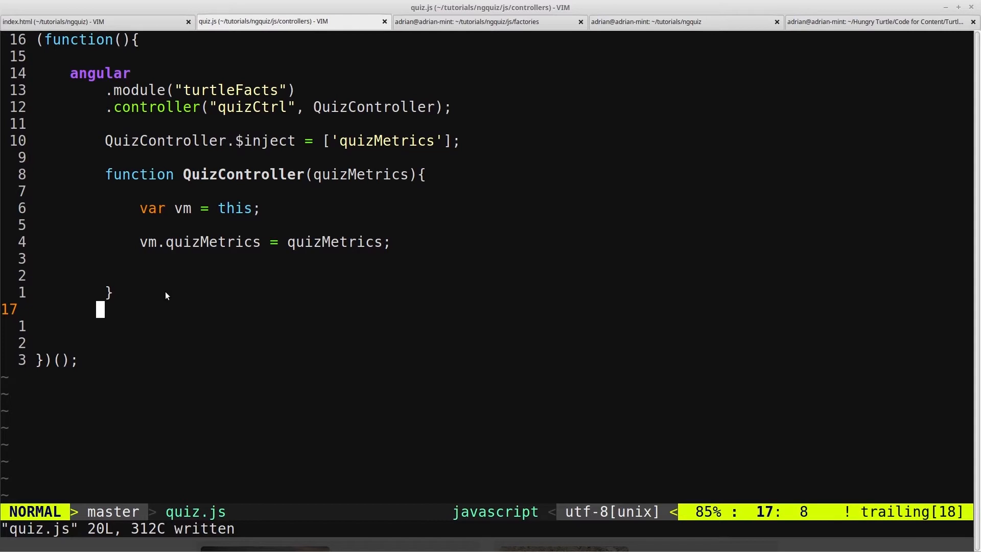
pyautogui.moveTo(391, 38)
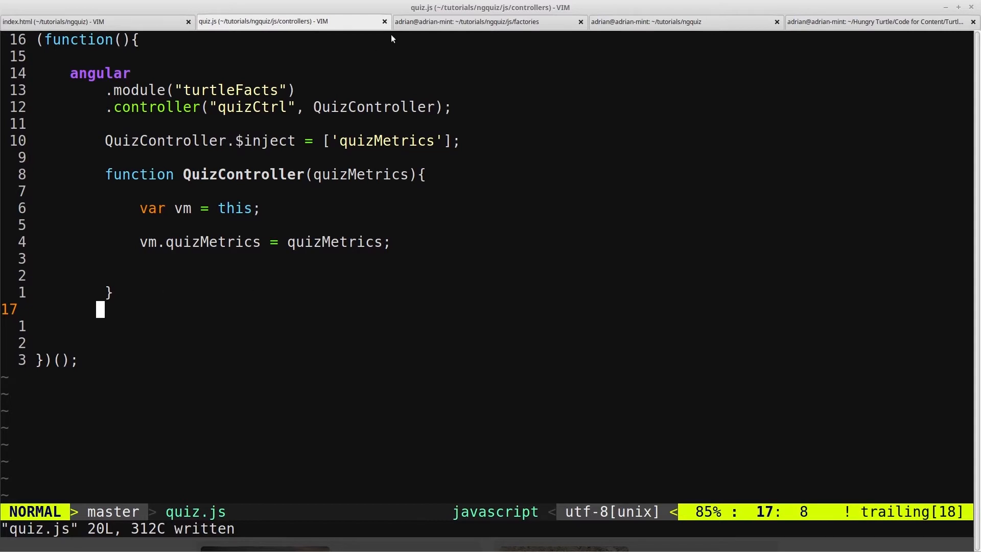
# Step: From the factories folder shell, open a new dataservice.js in Vim
pyautogui.click(490, 21)
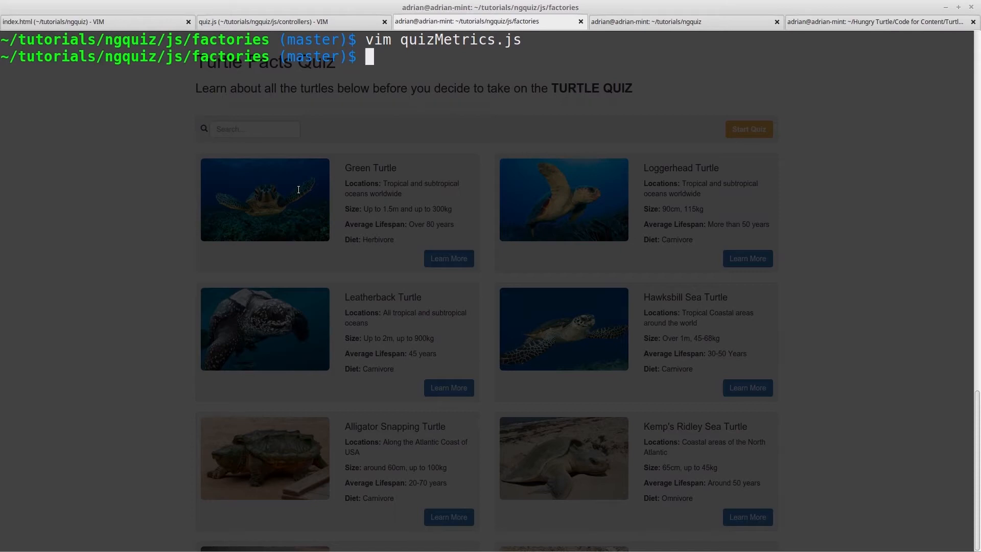
pyautogui.write('vim data')
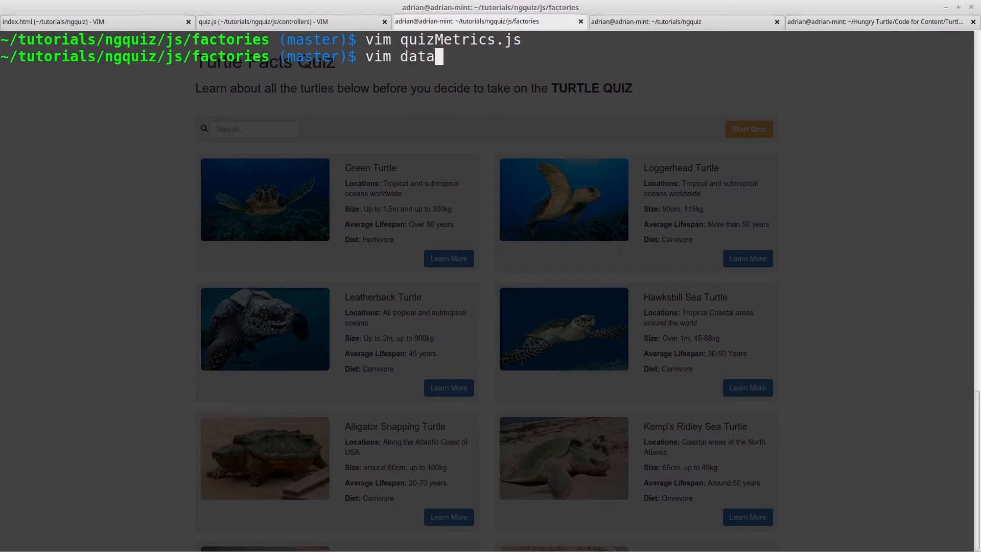
pyautogui.write('service.j')
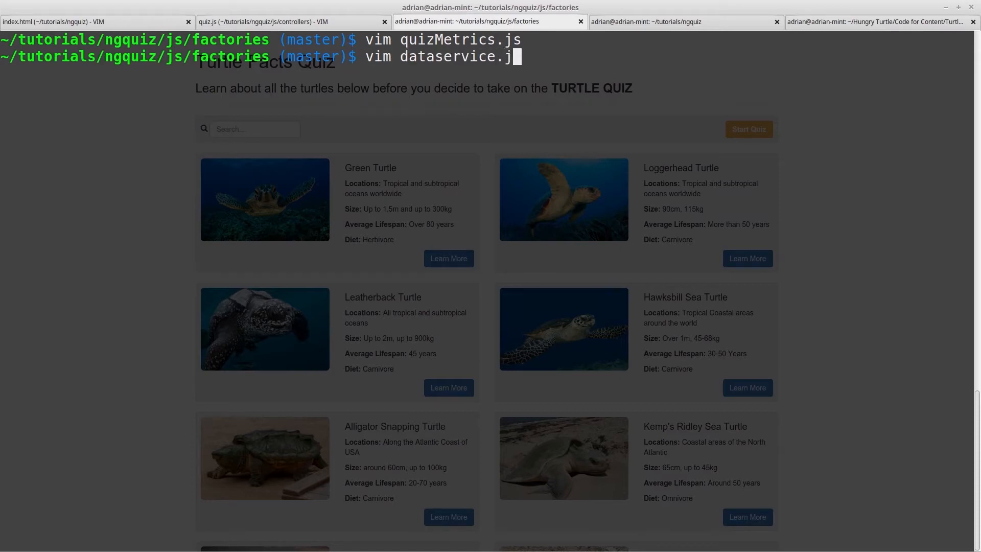
pyautogui.press('Return')
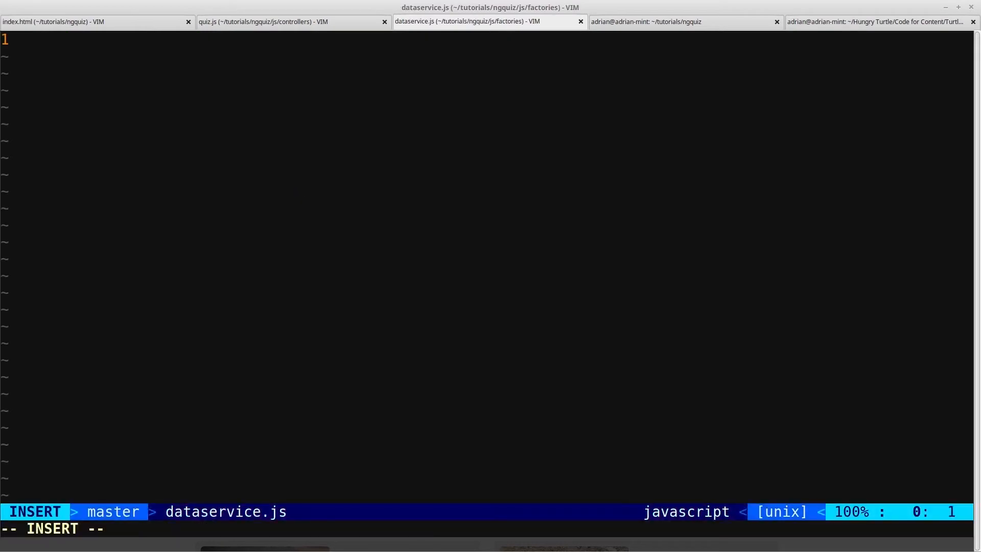
# Step: Write an IIFE registering factory "DataService" with DataFactory on the turtleFacts module
pyautogui.write('(function)')
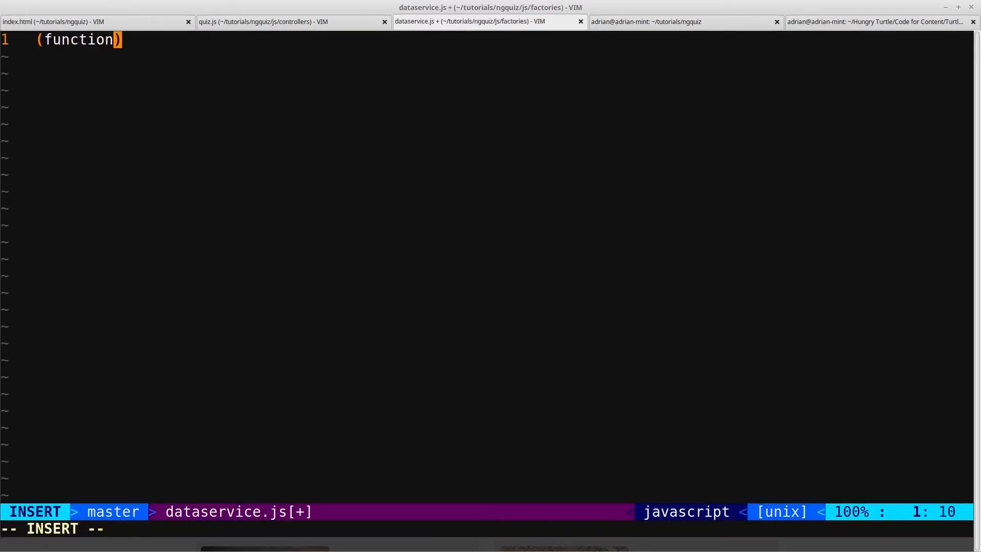
pyautogui.write('a')
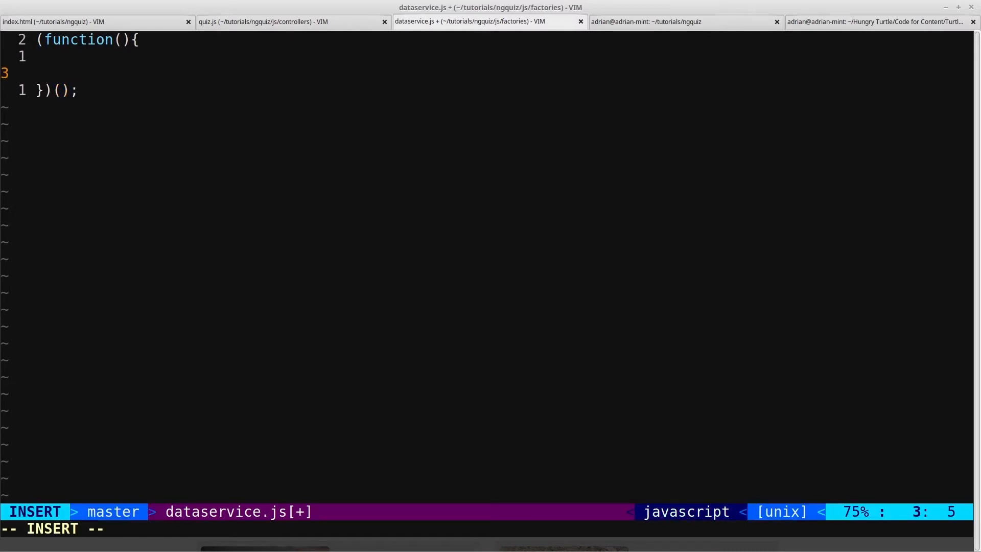
pyautogui.write('angular')
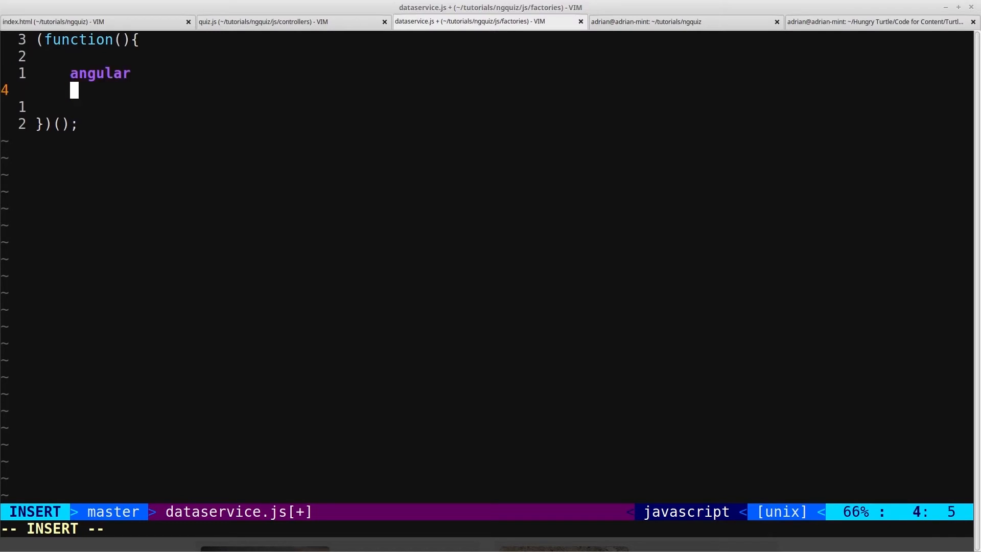
pyautogui.write('.module("")')
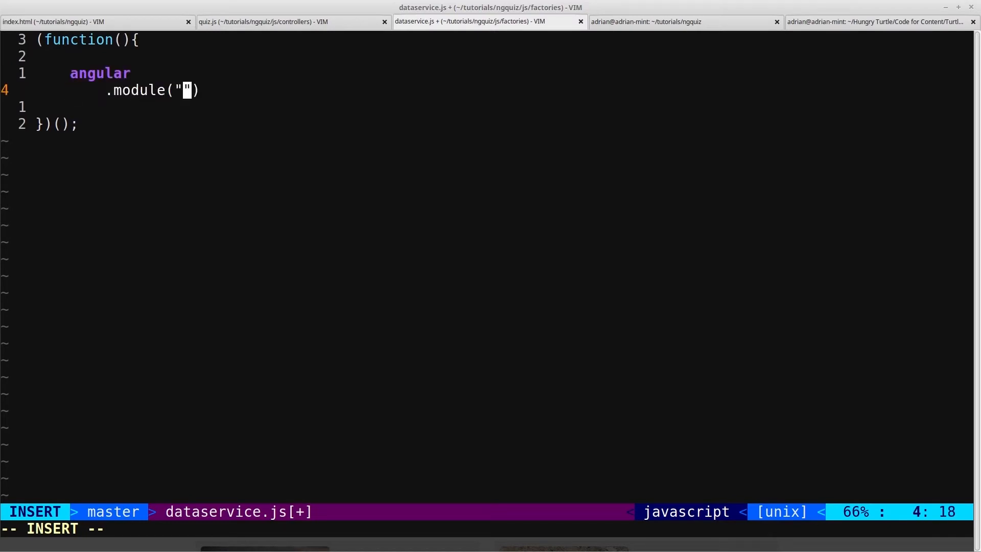
pyautogui.write('turtleFacts')
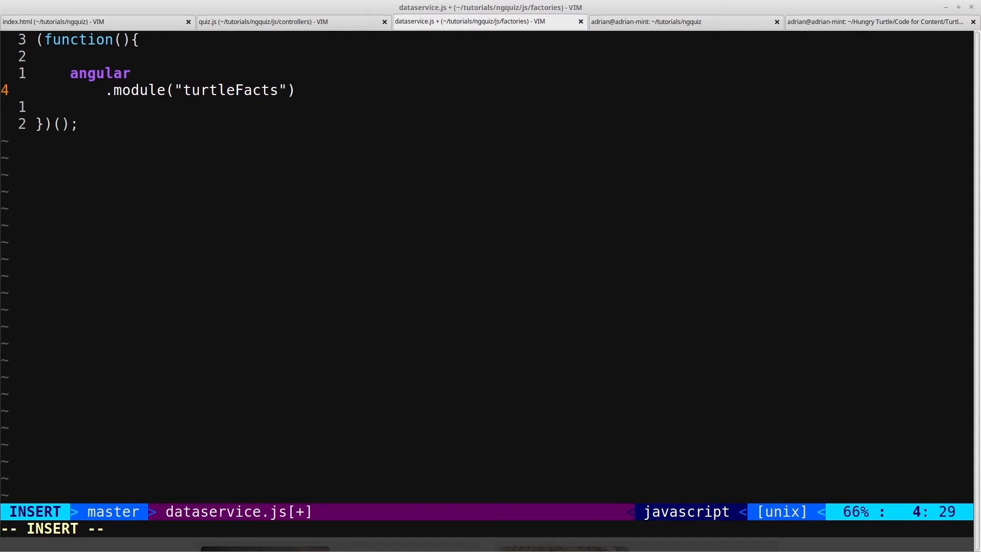
pyautogui.write('.fac')
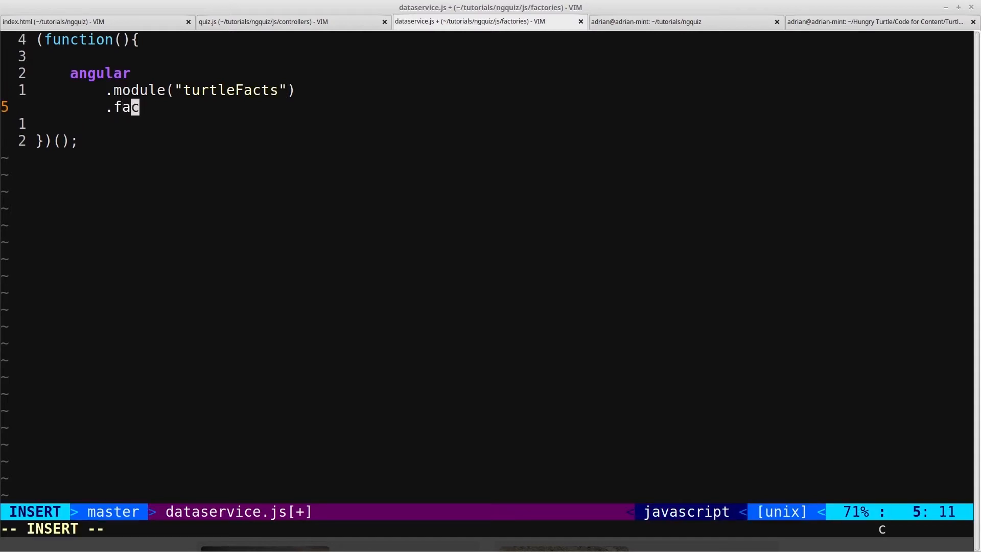
pyautogui.write('tory("")')
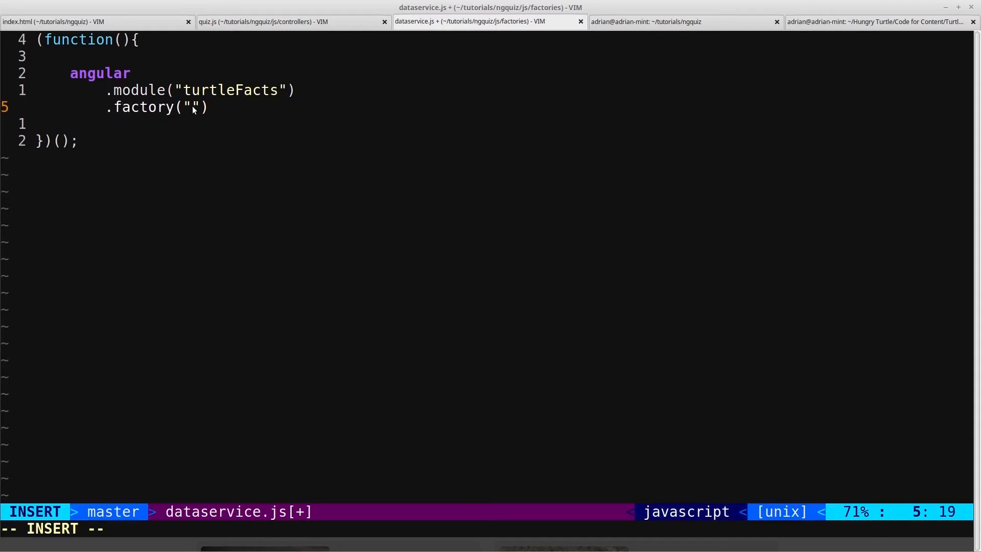
pyautogui.write('DataService')
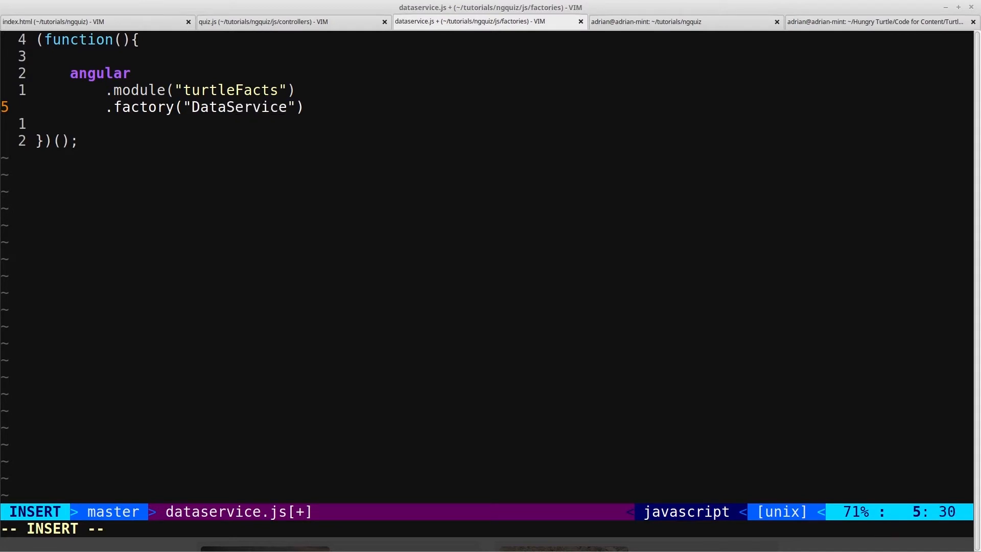
pyautogui.write(',')
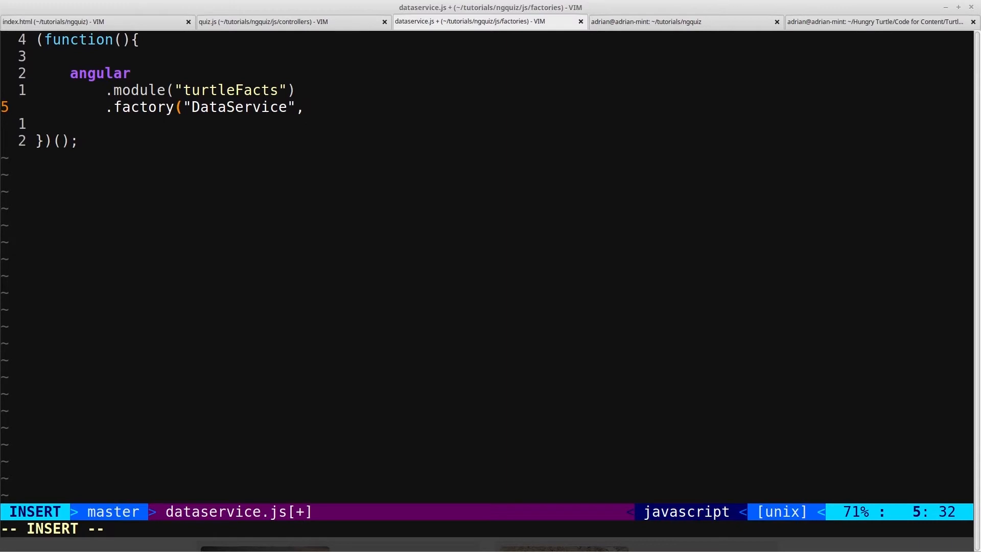
pyautogui.write('Data')
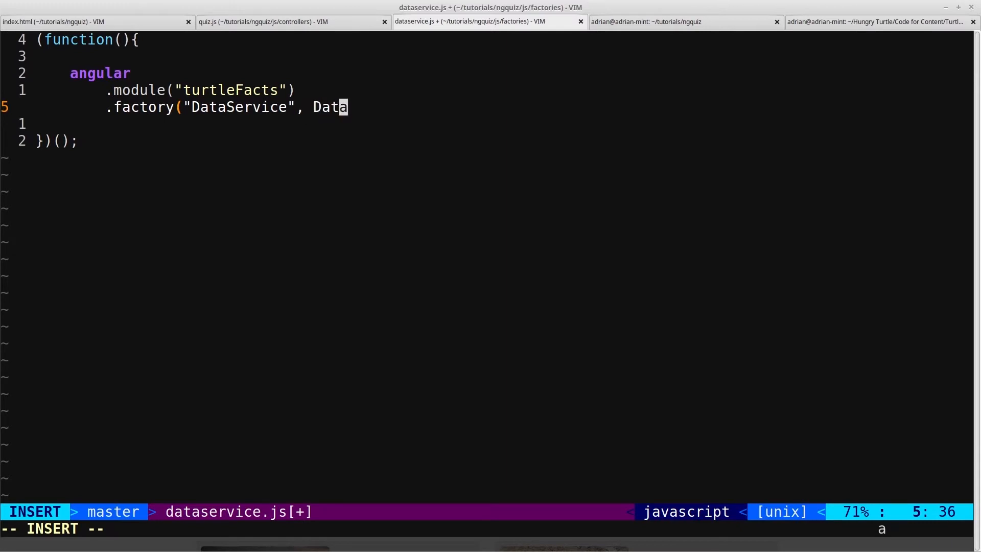
pyautogui.write('Factory);')
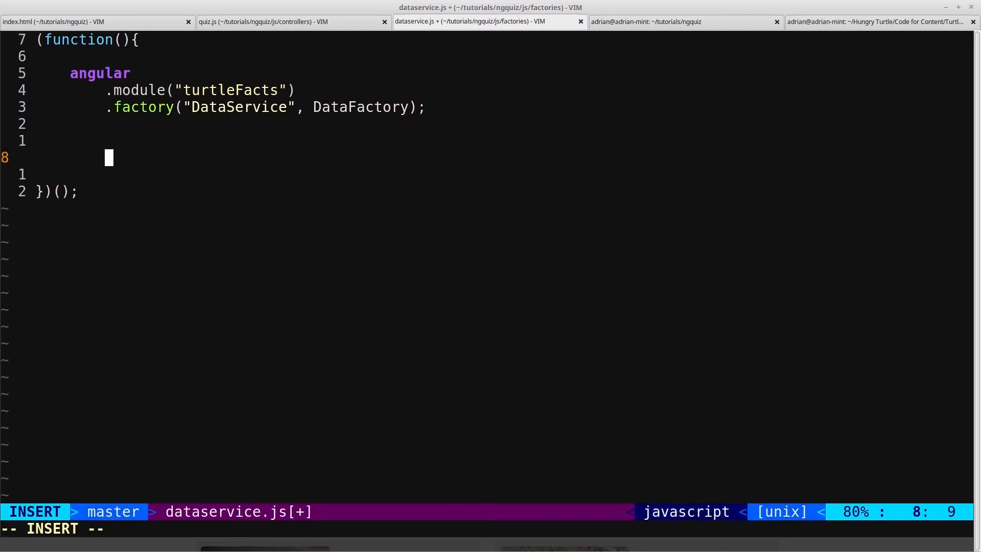
# Step: Begin declaring the function DataFactory()
pyautogui.write('function')
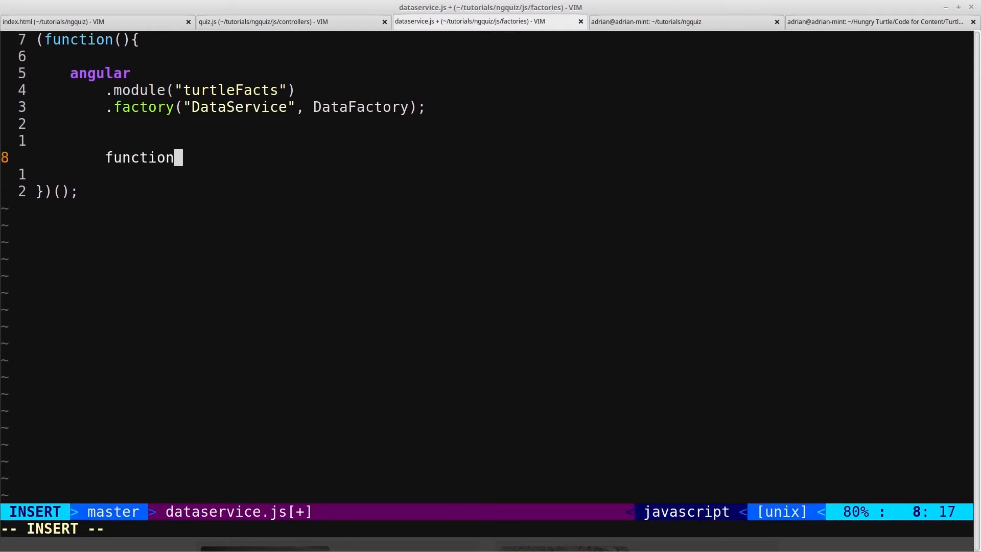
pyautogui.write('DataFa')
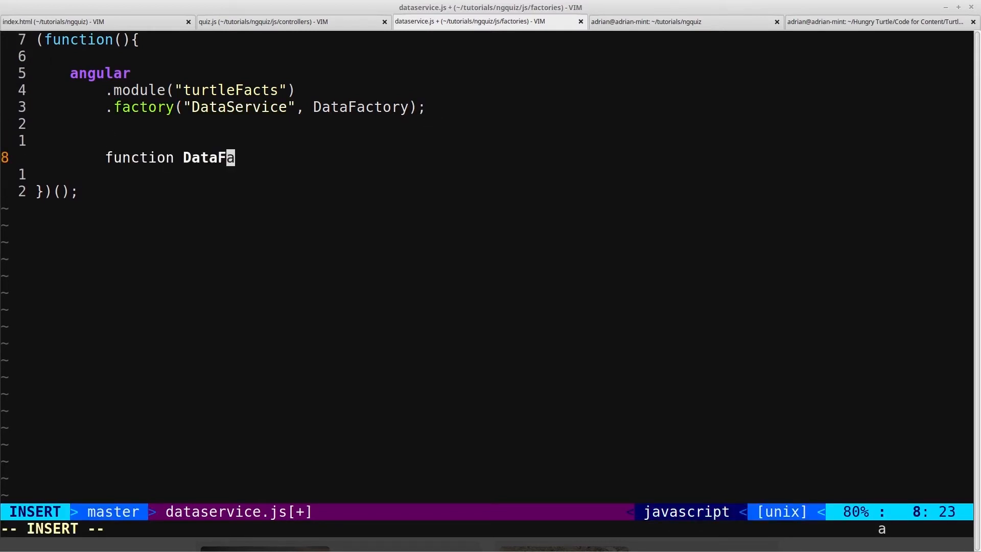
pyautogui.write('ctory(){')
pyautogui.write('var')
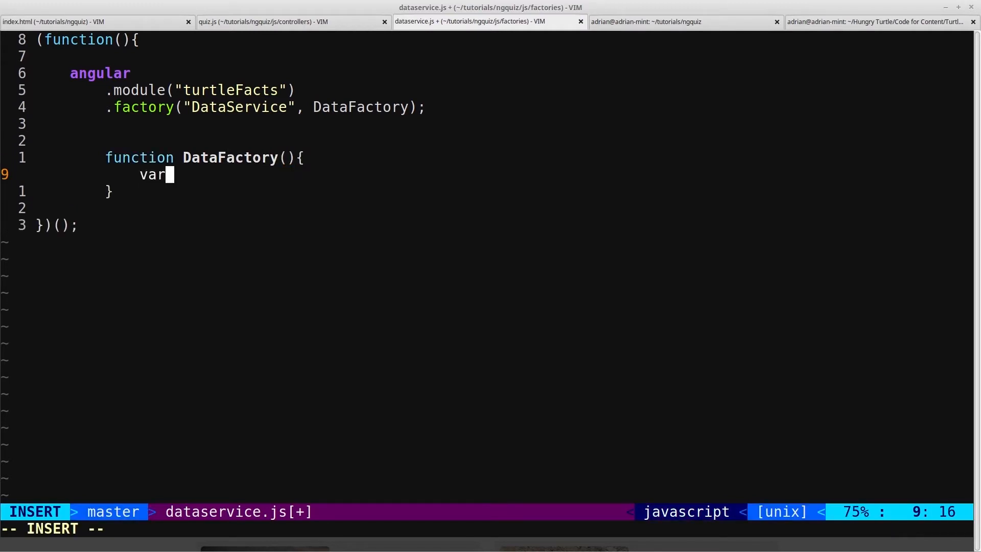
# Step: Declare dataObj inside DataFactory with turtlesData and quizQuestions keys
pyautogui.write('dataObj')
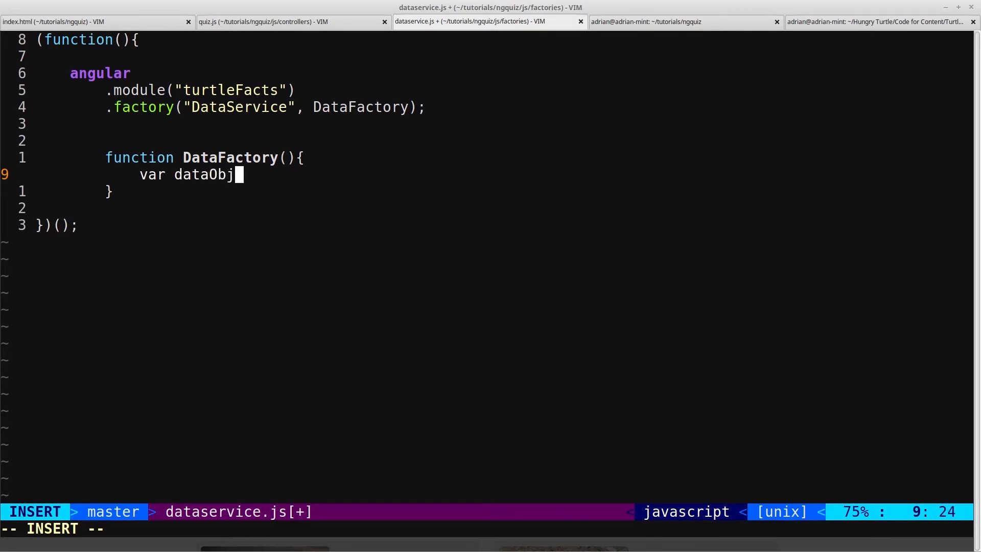
pyautogui.write('= {')
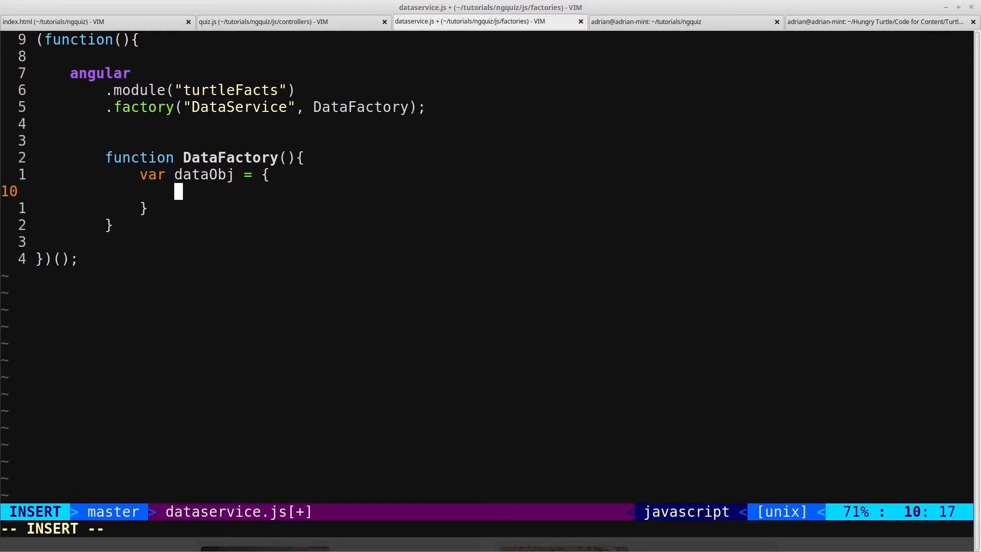
pyautogui.write('turtle')
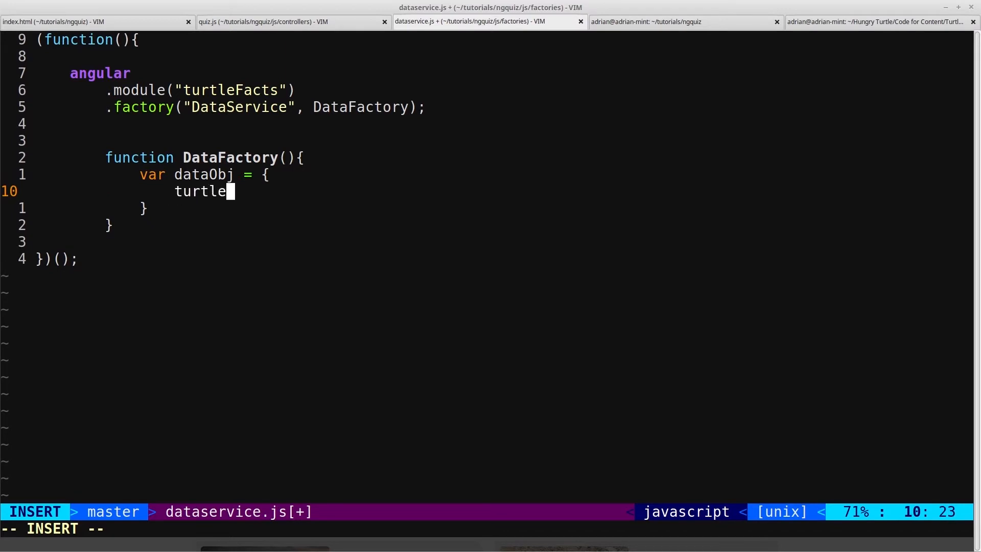
pyautogui.write('sD')
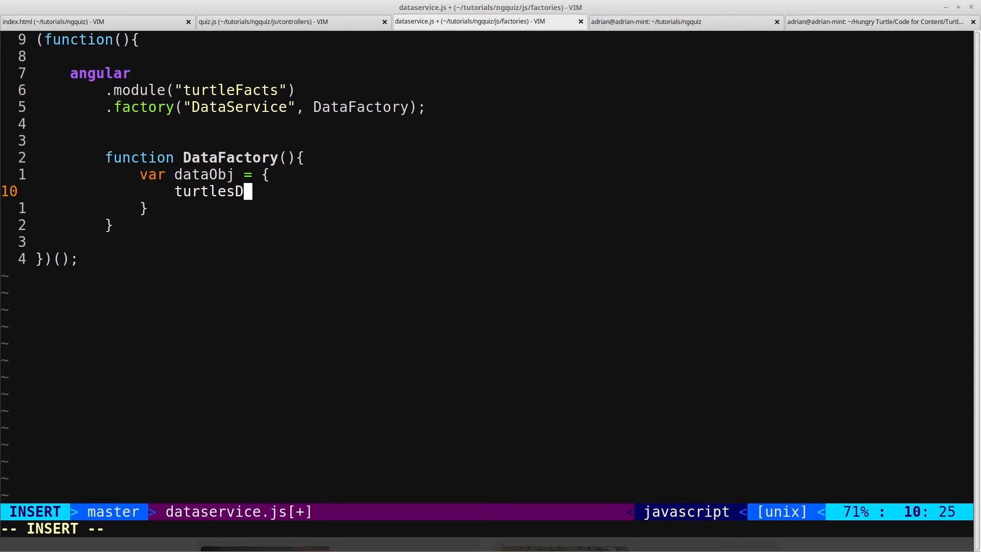
pyautogui.write('ata')
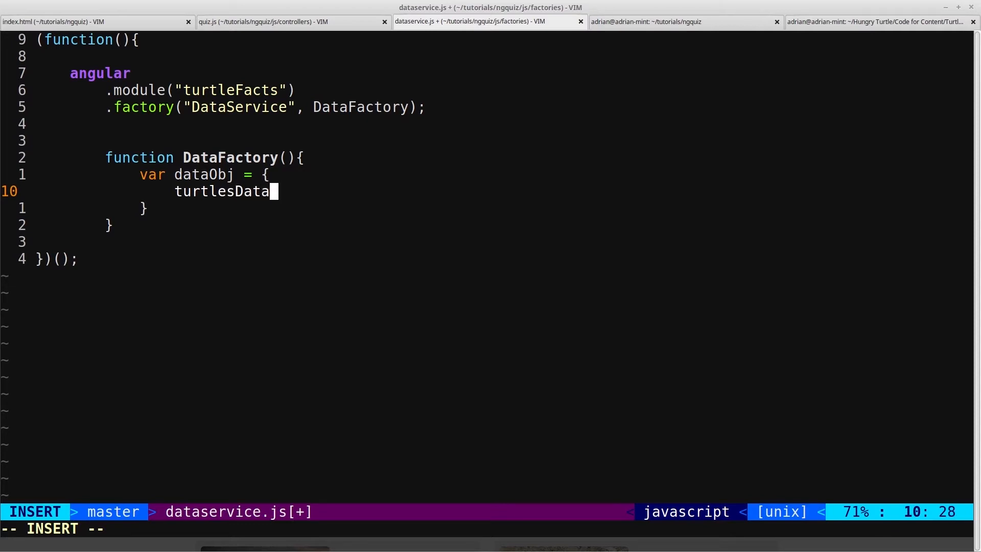
pyautogui.press('Return')
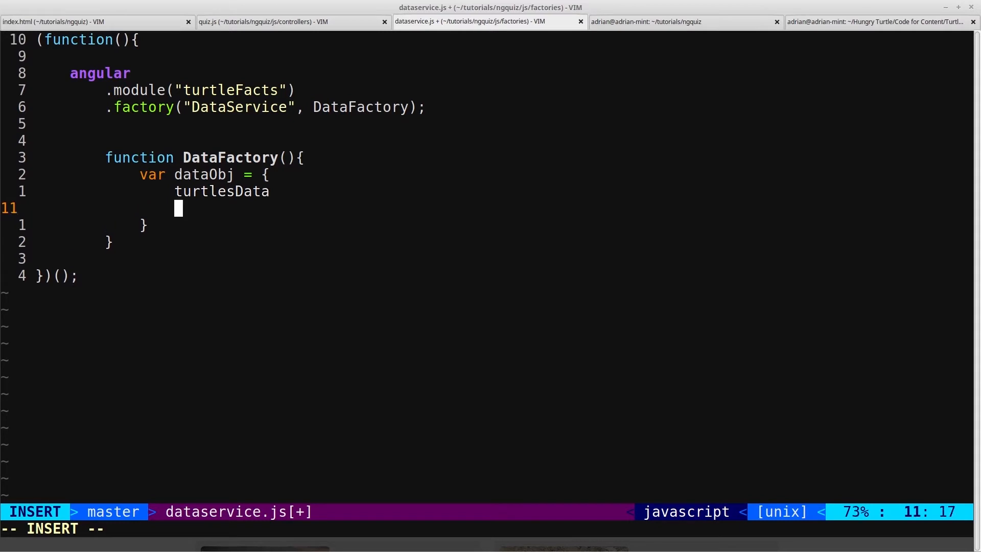
pyautogui.write('quiz')
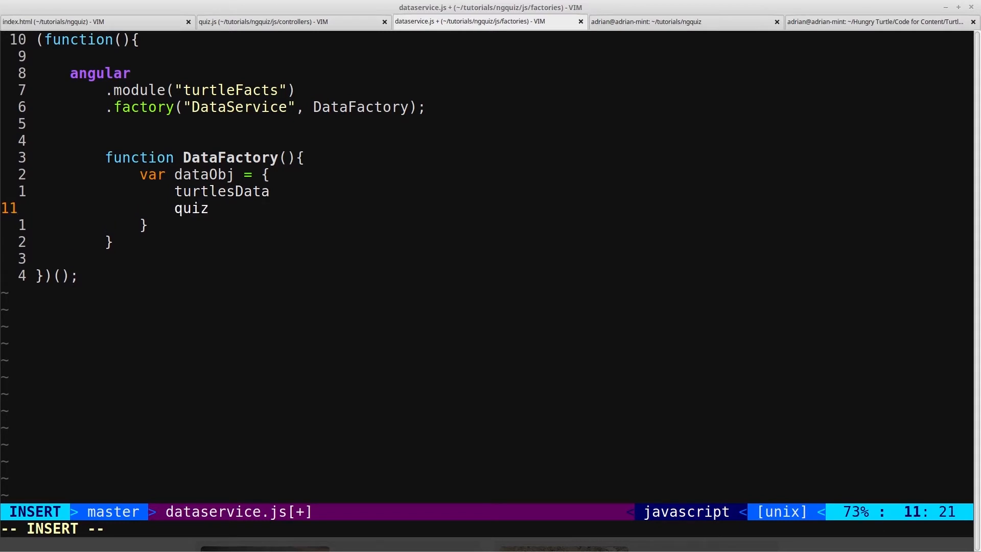
pyautogui.write('Questions:')
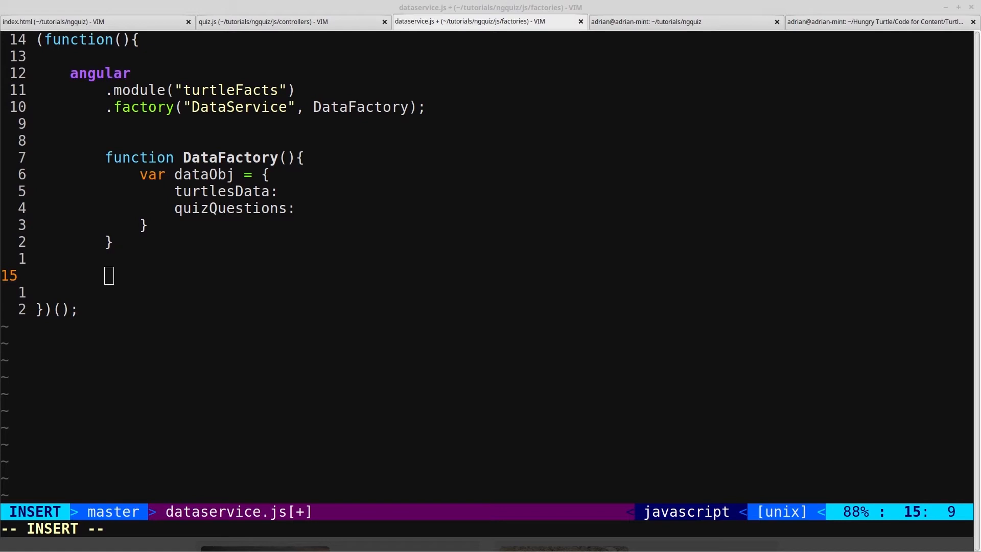
pyautogui.moveTo(116, 283)
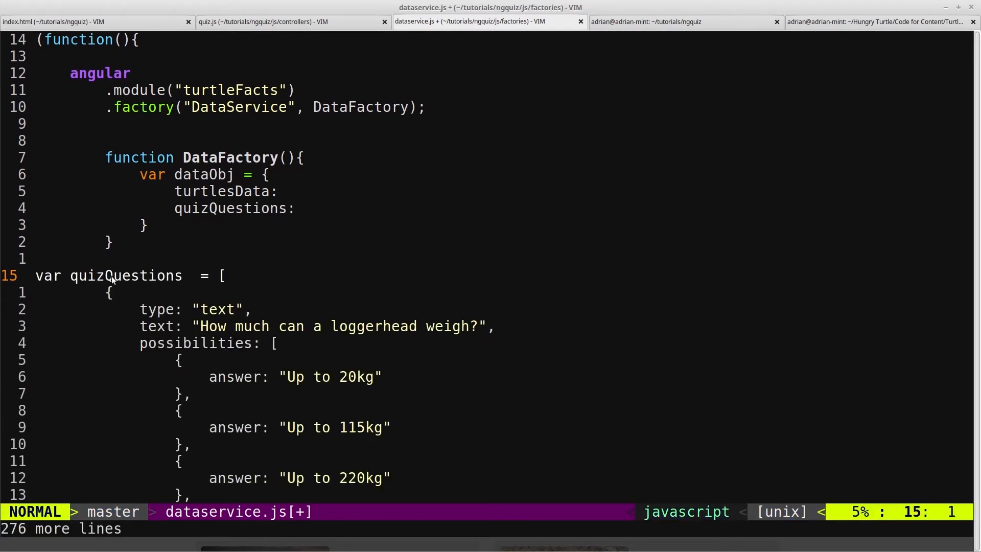
# Step: Indent the var quizQuestions line and review the pasted quiz and turtlesData arrays
pyautogui.press('i')
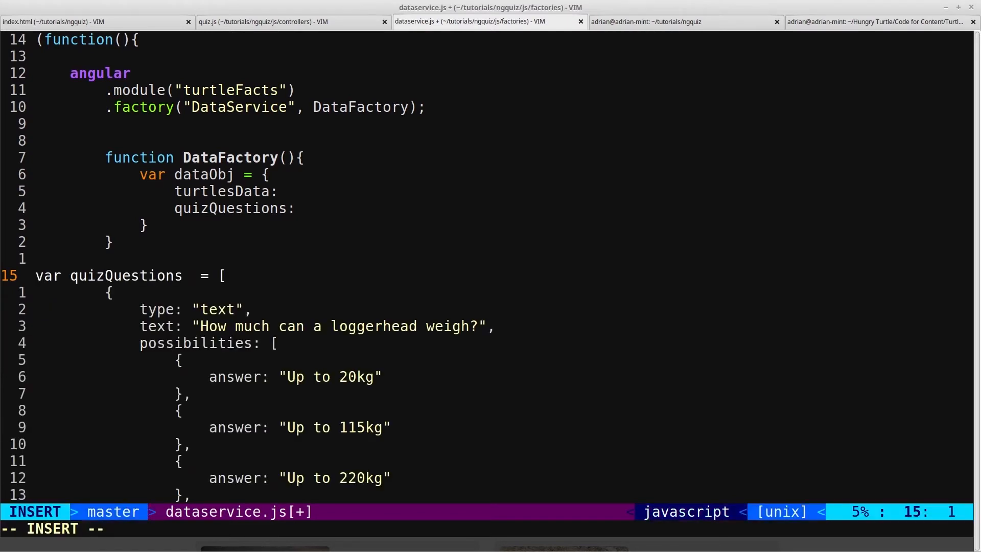
pyautogui.press('Escape')
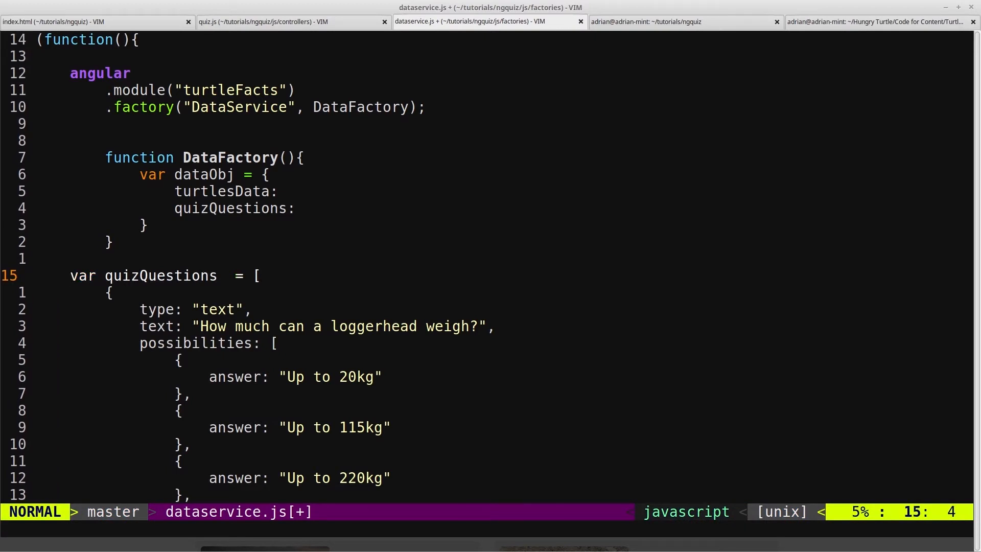
pyautogui.scroll(-3)
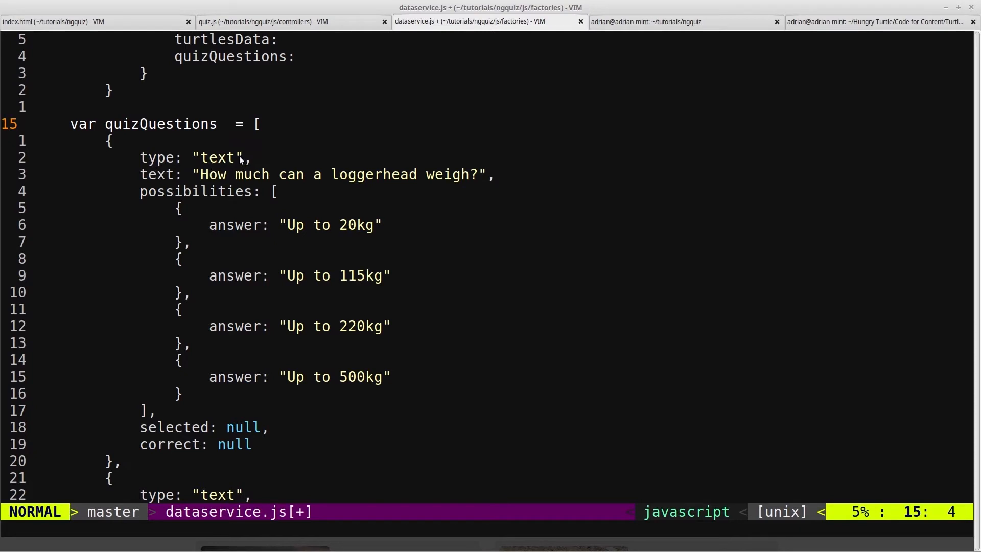
pyautogui.moveTo(216, 162)
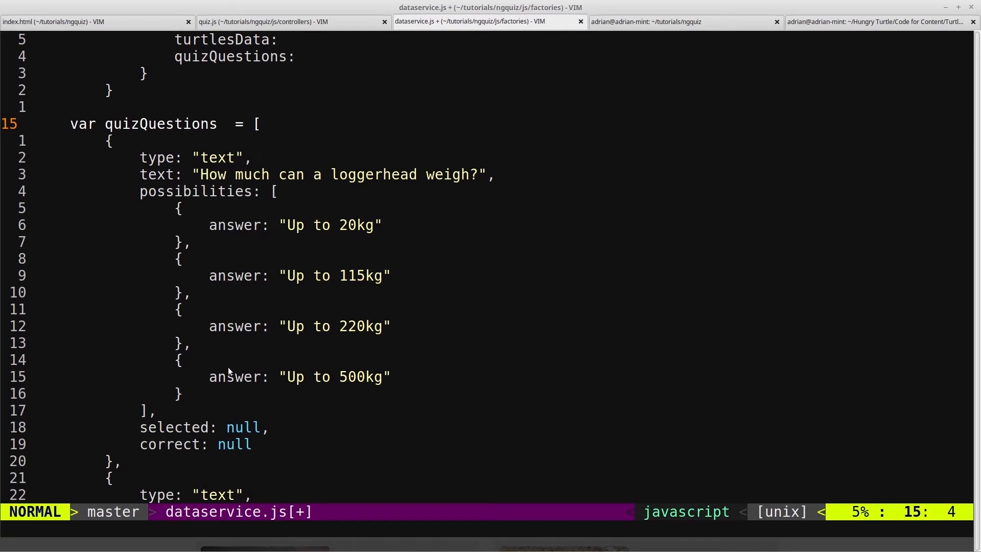
pyautogui.scroll(-3)
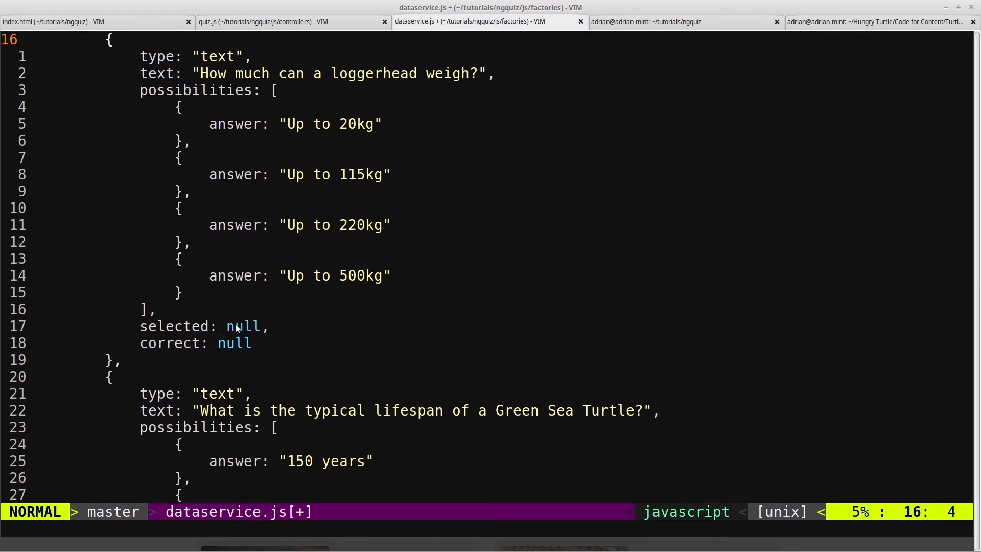
pyautogui.moveTo(277, 266)
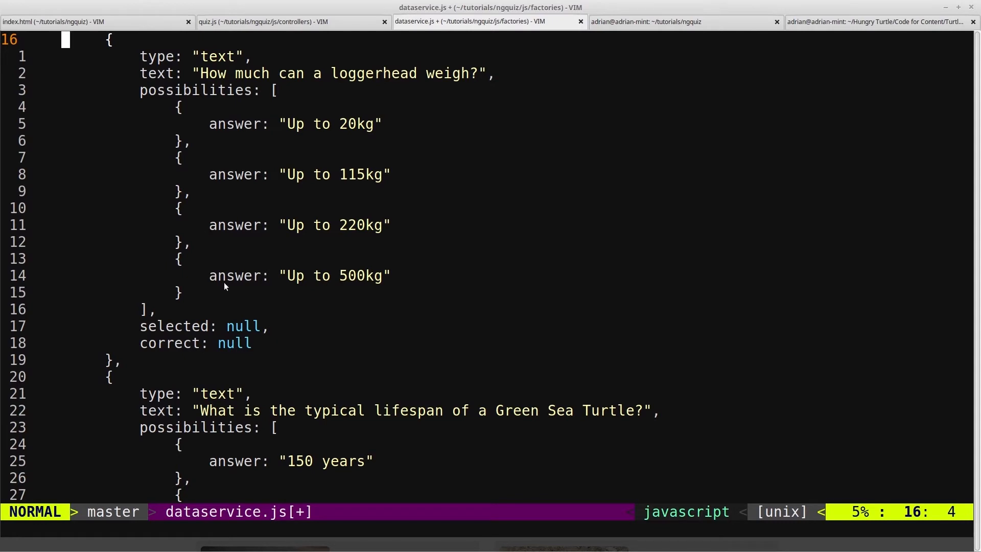
pyautogui.moveTo(183, 347)
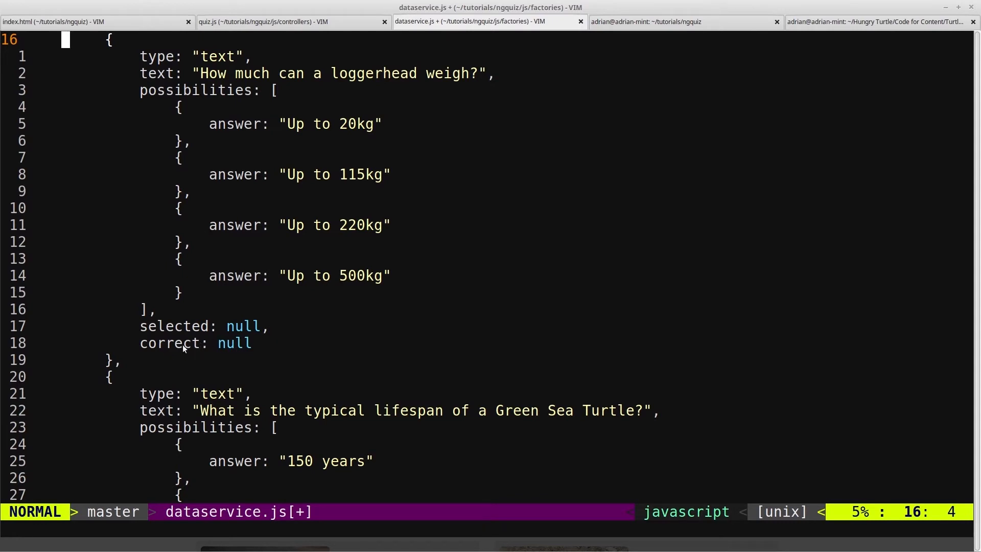
pyautogui.moveTo(247, 346)
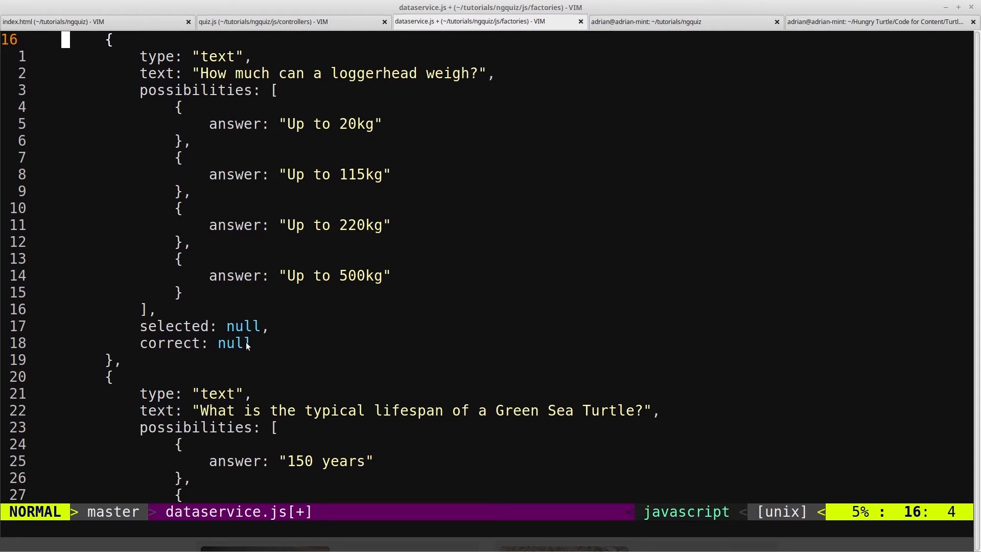
pyautogui.press('x')
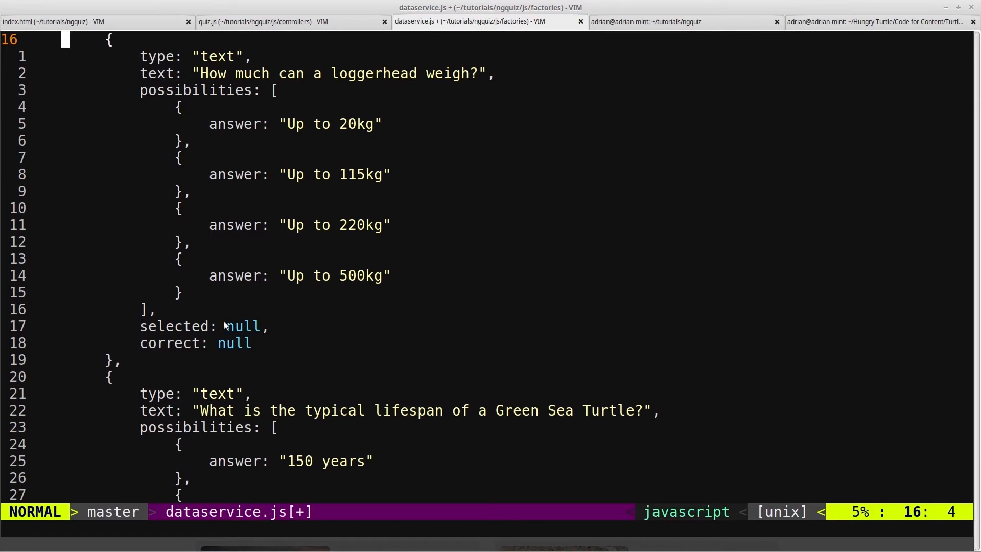
pyautogui.scroll(-3)
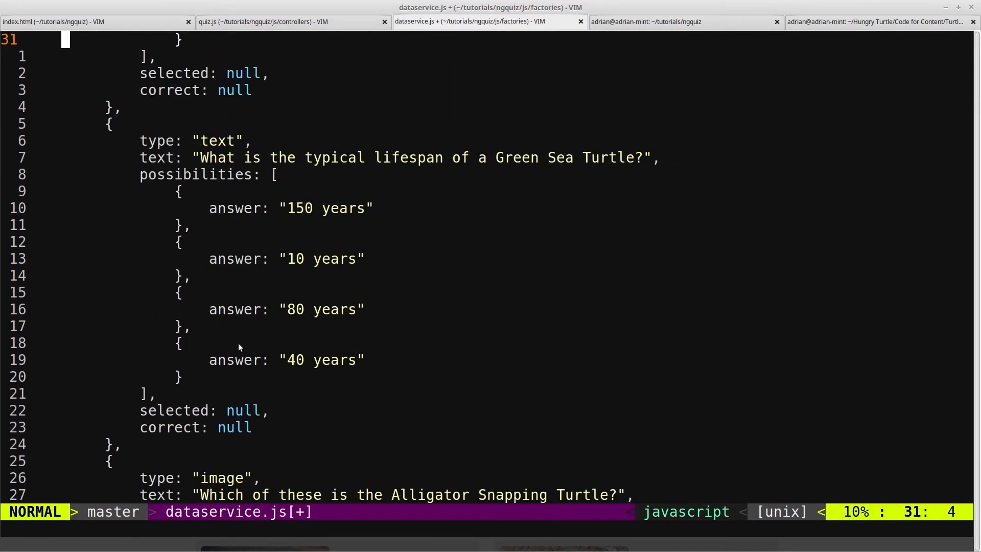
pyautogui.scroll(-3)
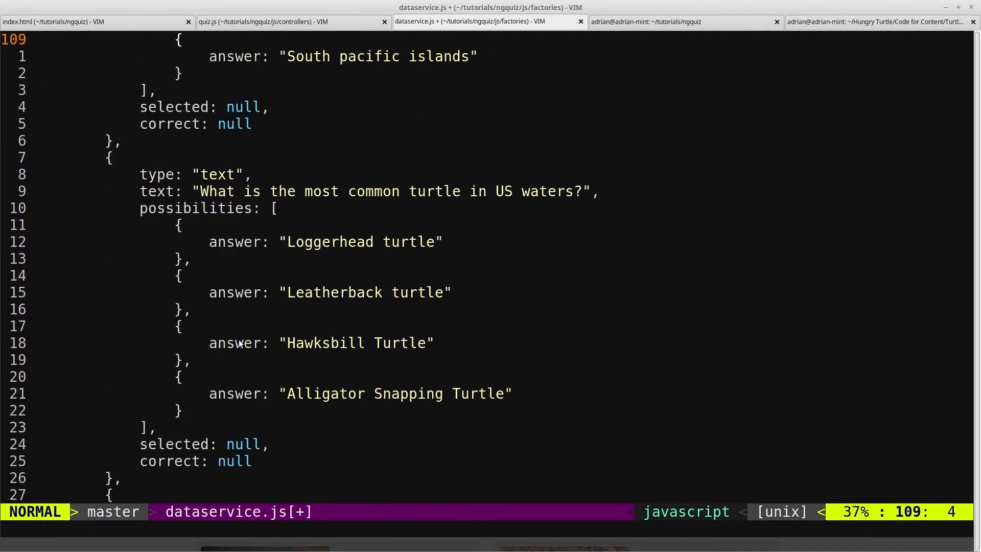
pyautogui.scroll(-3)
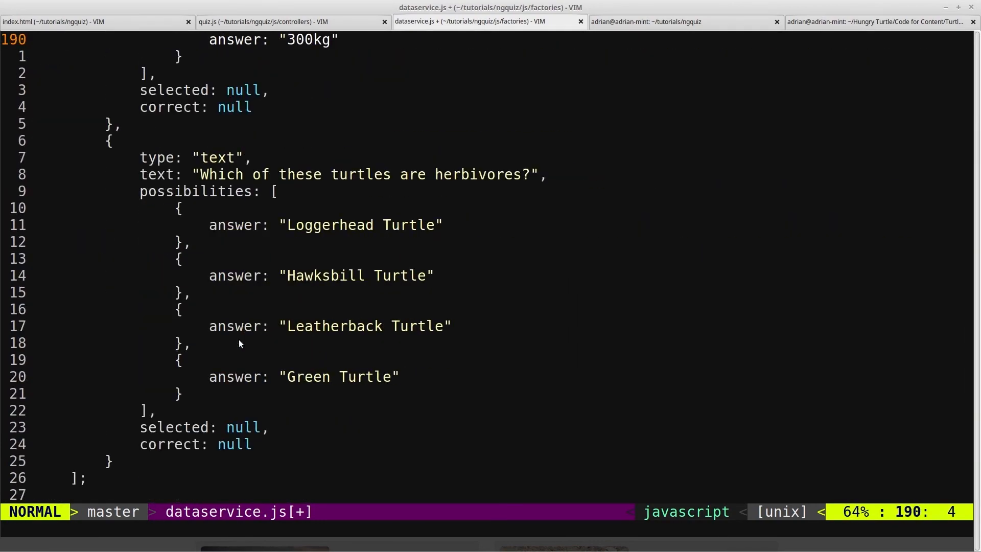
pyautogui.scroll(-3)
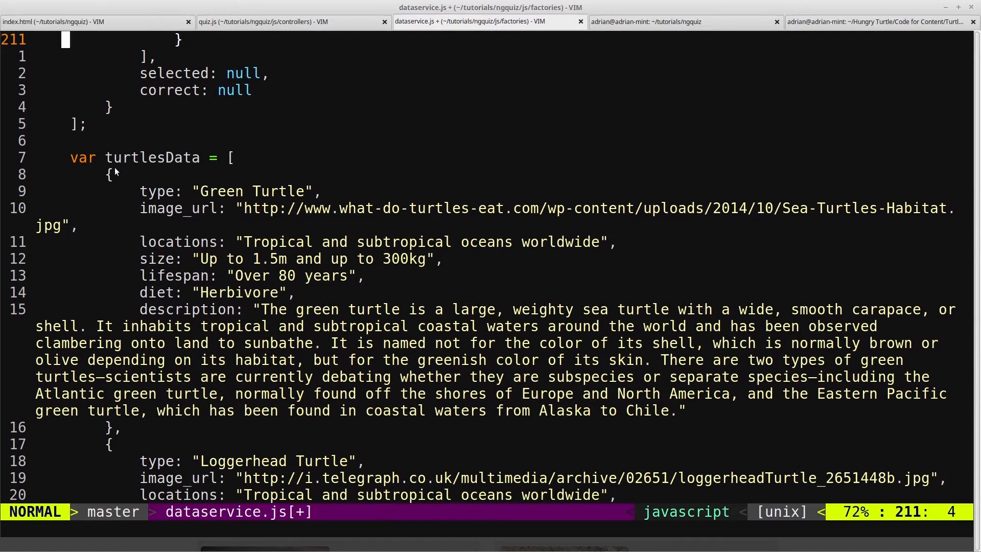
pyautogui.moveTo(209, 204)
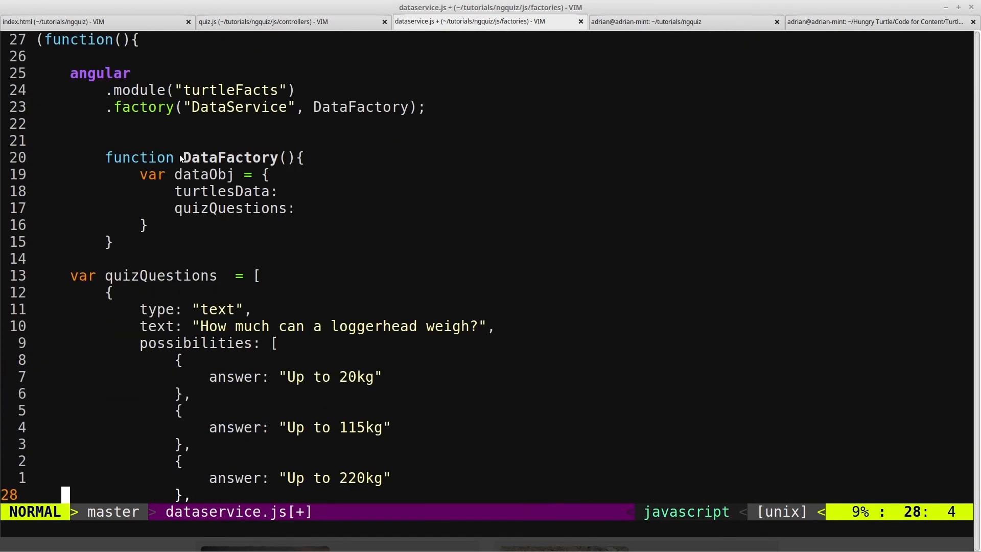
pyautogui.moveTo(302, 201)
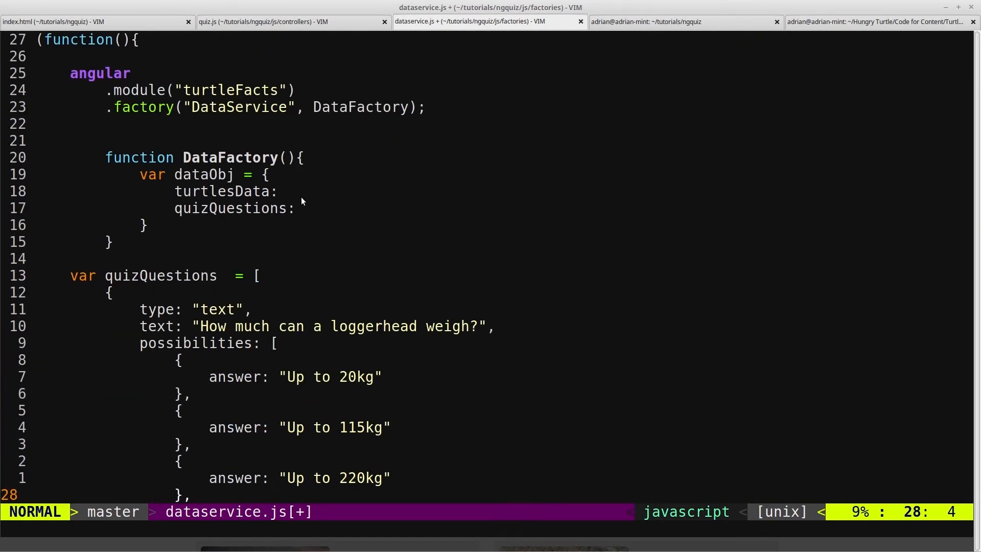
# Step: Assign turtlesData and quizQuestions as the values of dataObj's keys
pyautogui.press('i')
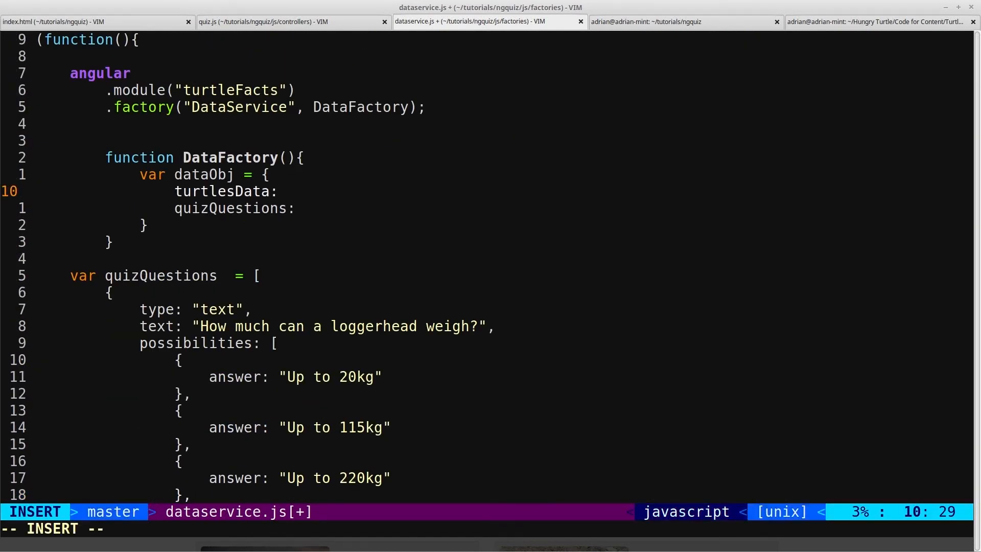
pyautogui.write('turtles')
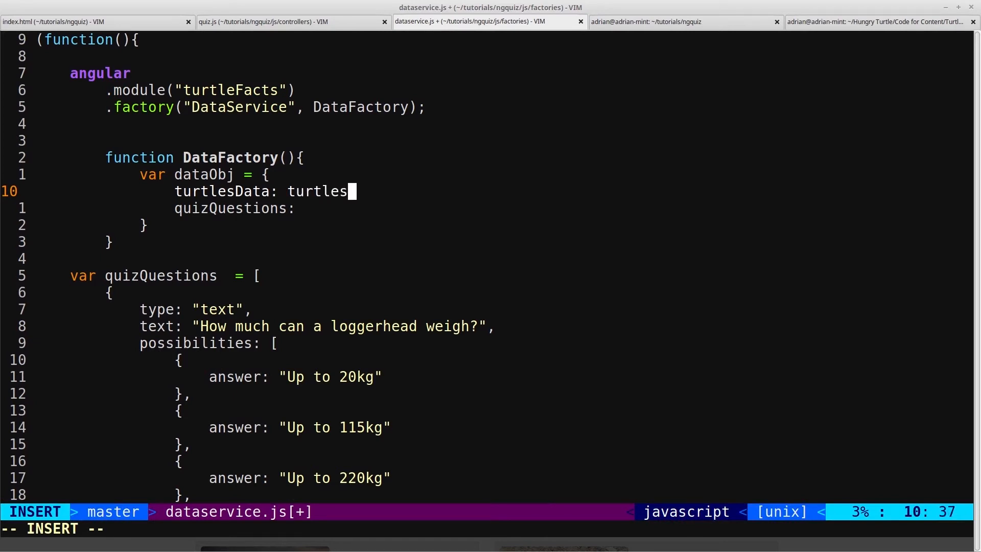
pyautogui.write('Data,j')
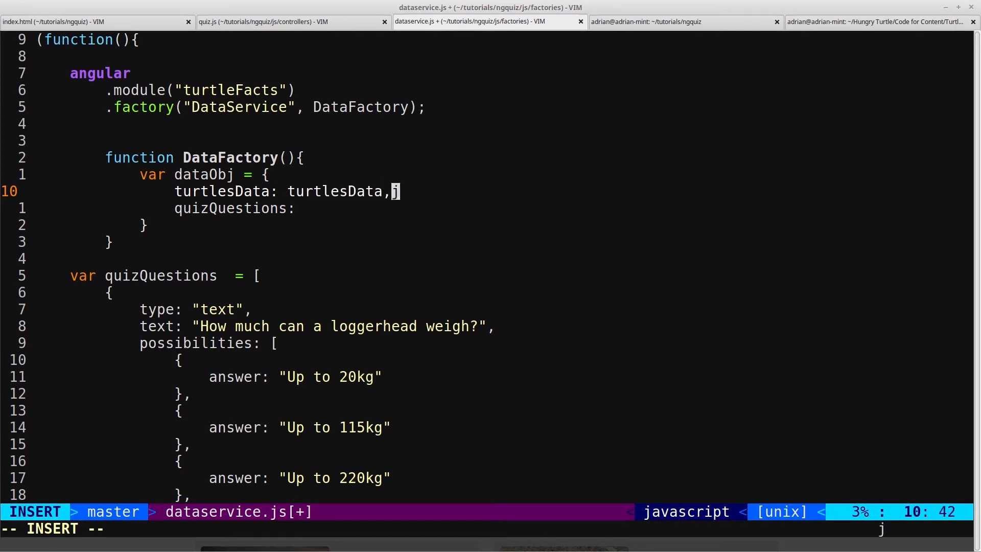
pyautogui.write('quiz')
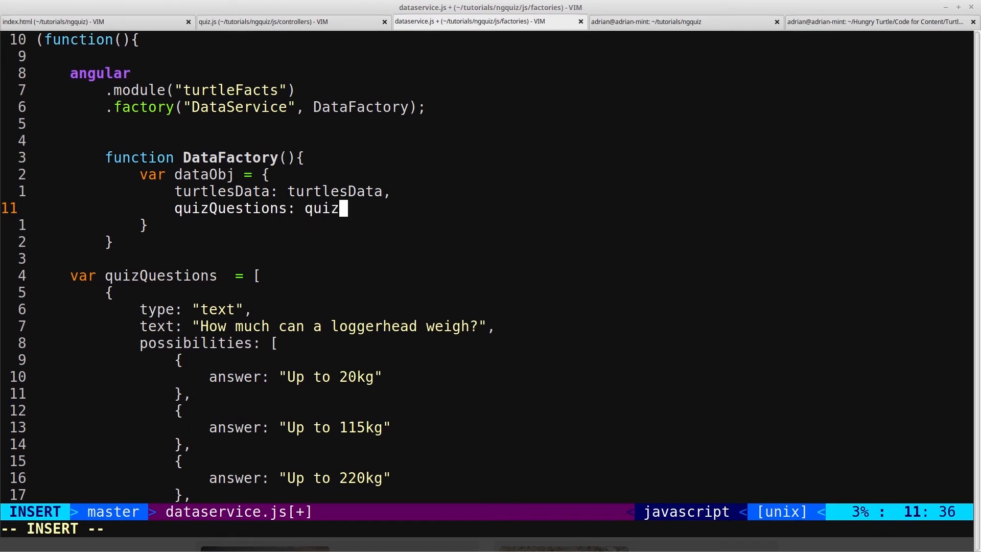
pyautogui.write('Question')
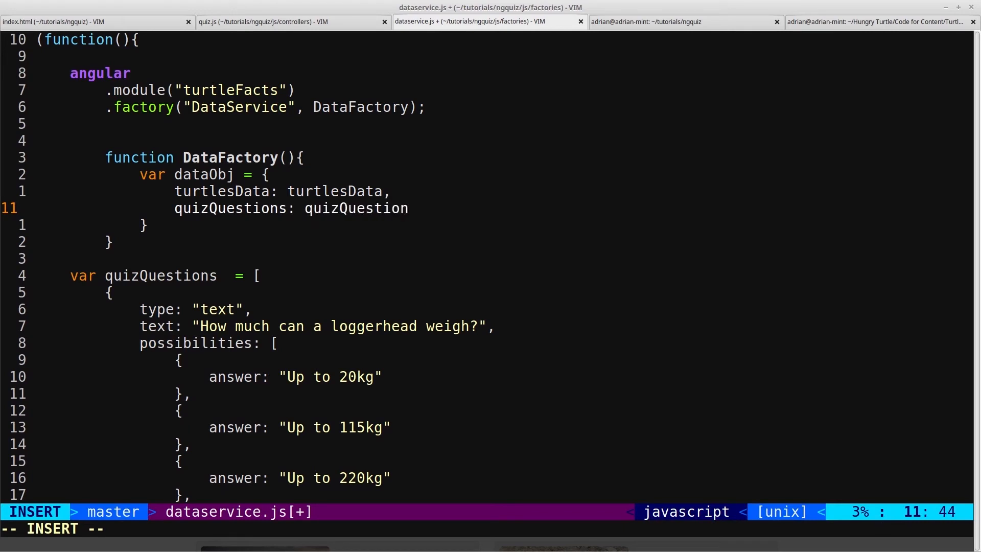
pyautogui.press('Escape')
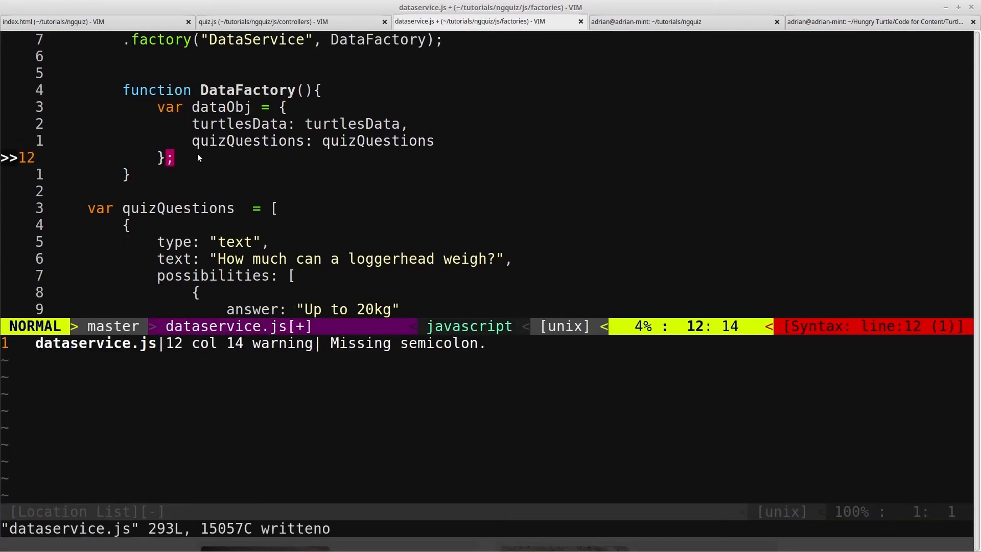
# Step: Add return dataObj at the end of DataFactory
pyautogui.write('tr')
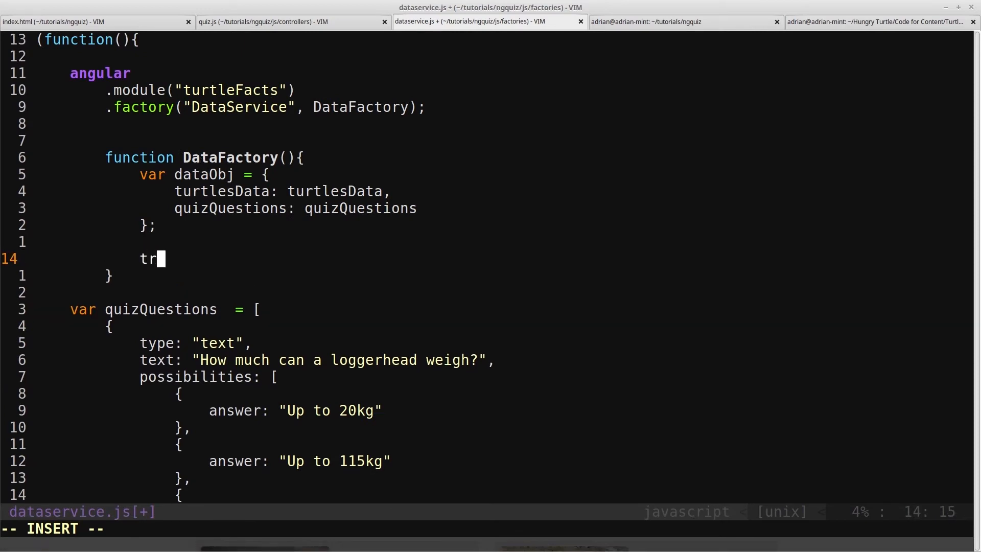
pyautogui.write('eturn dat')
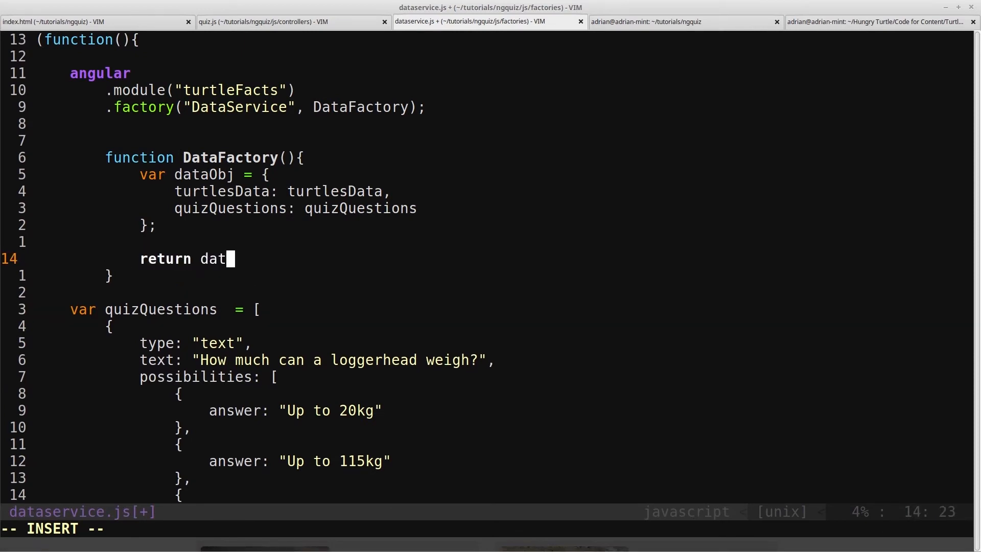
pyautogui.write('aObj;')
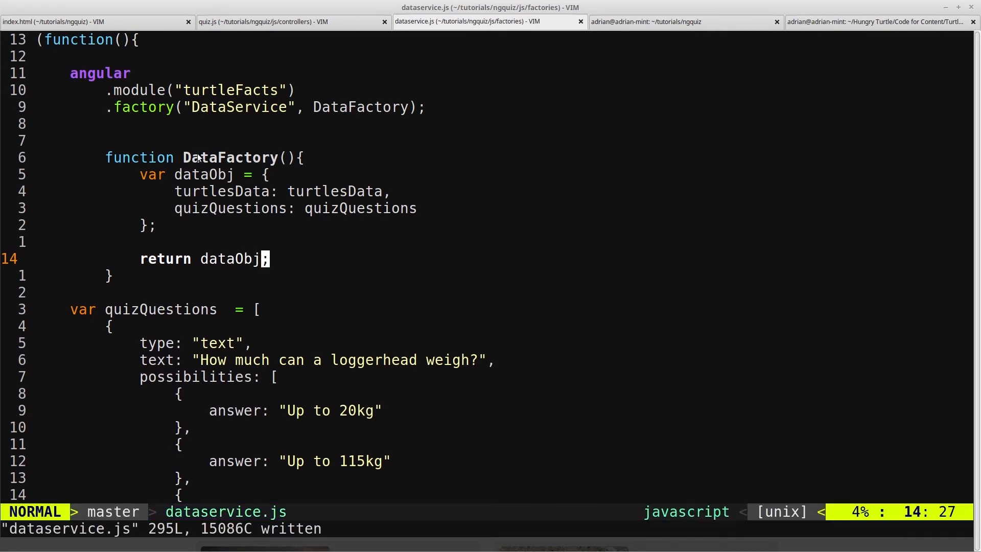
# Step: In quiz.js, add 'DataService' to QuizController.$inject and as its second parameter
pyautogui.click(288, 22)
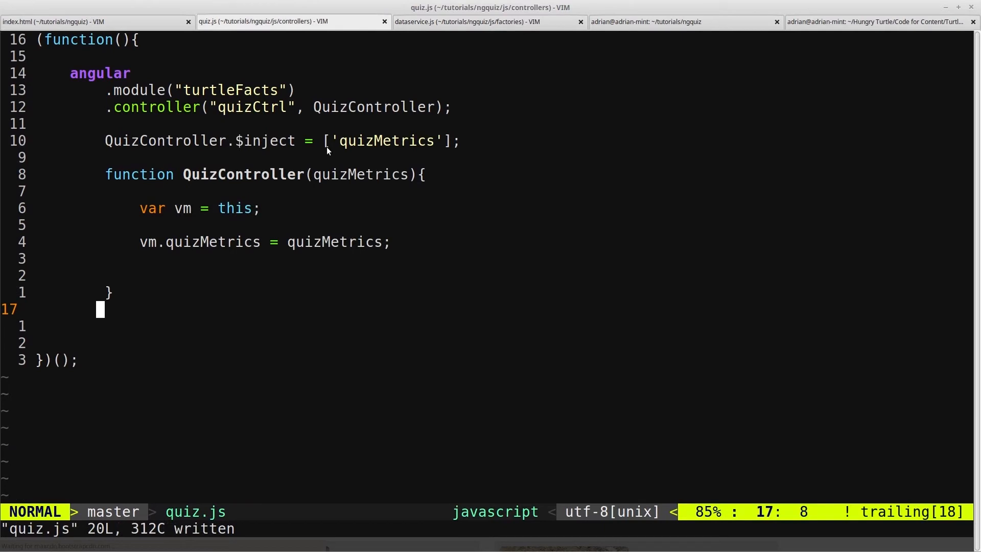
pyautogui.moveTo(481, 61)
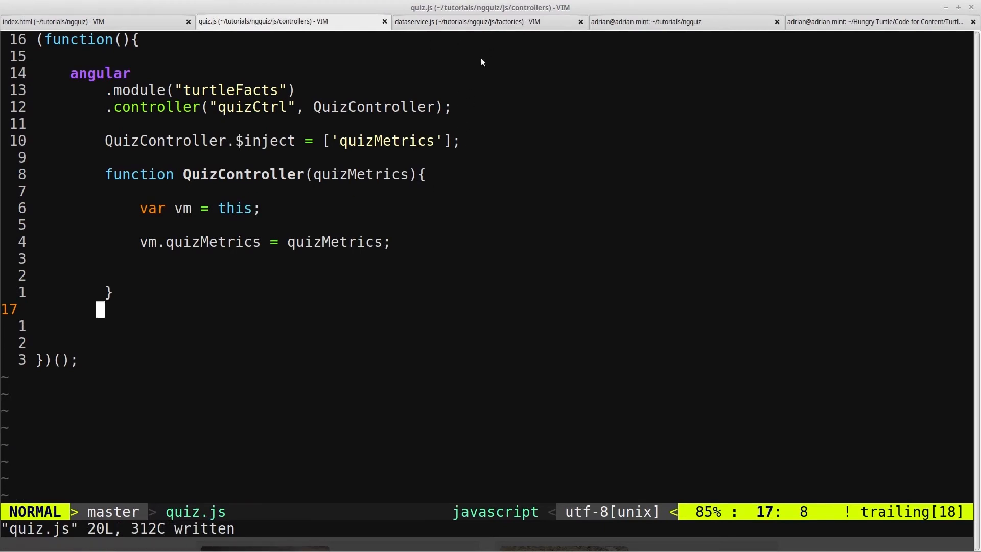
pyautogui.click(489, 22)
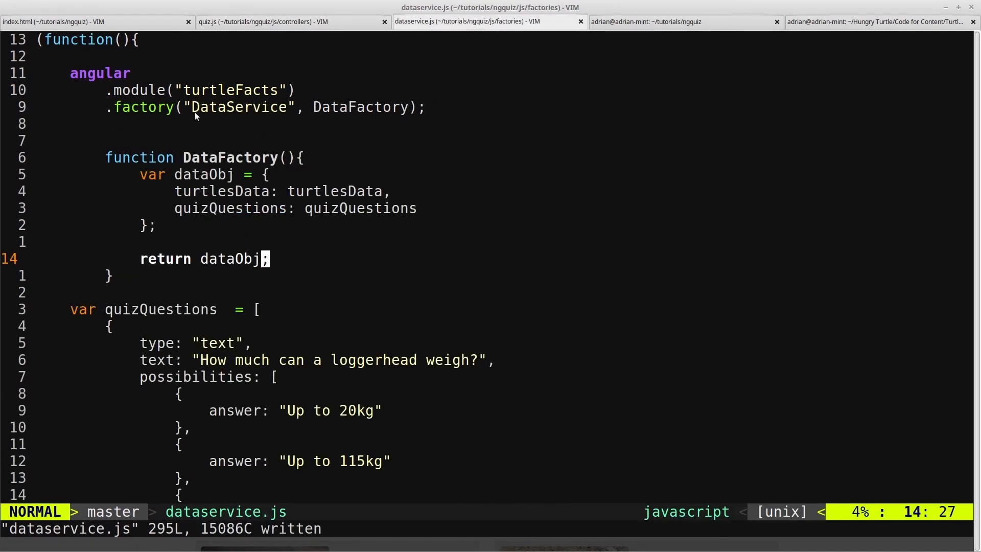
pyautogui.click(289, 22)
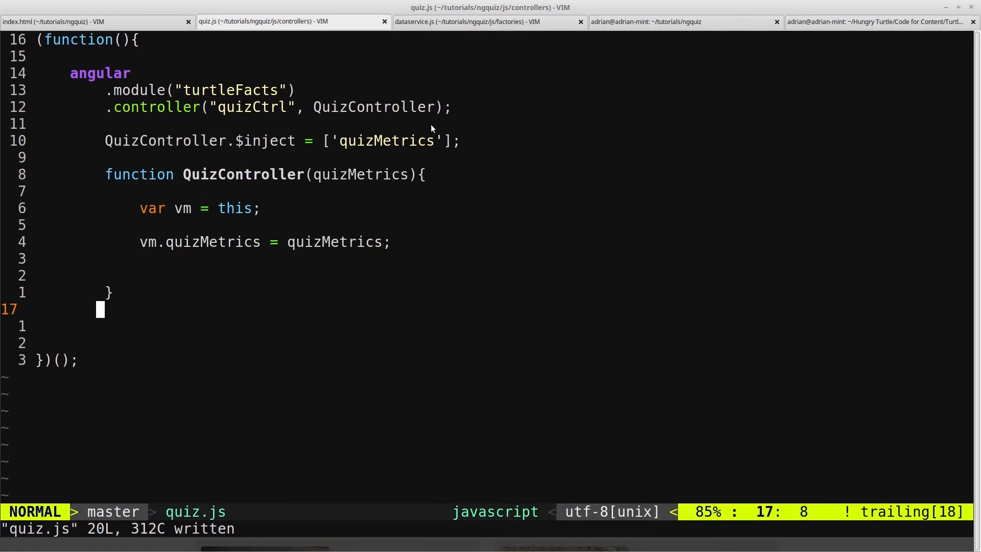
pyautogui.press('i')
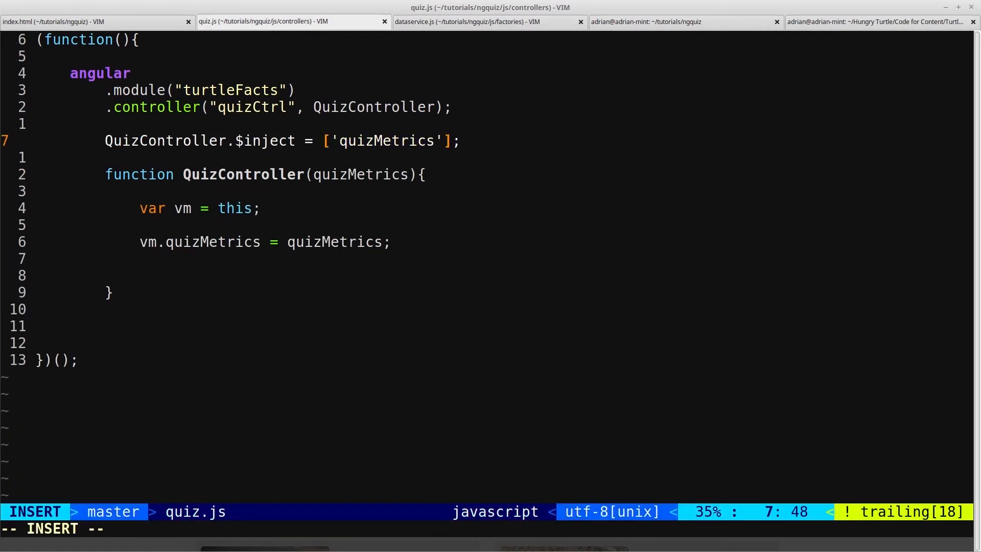
pyautogui.write(", '")
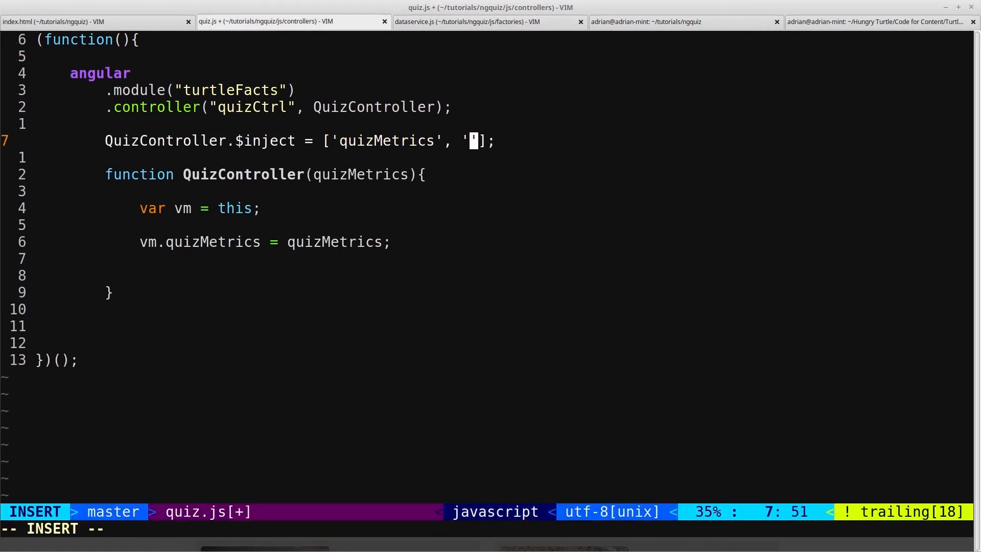
pyautogui.write('DataService')
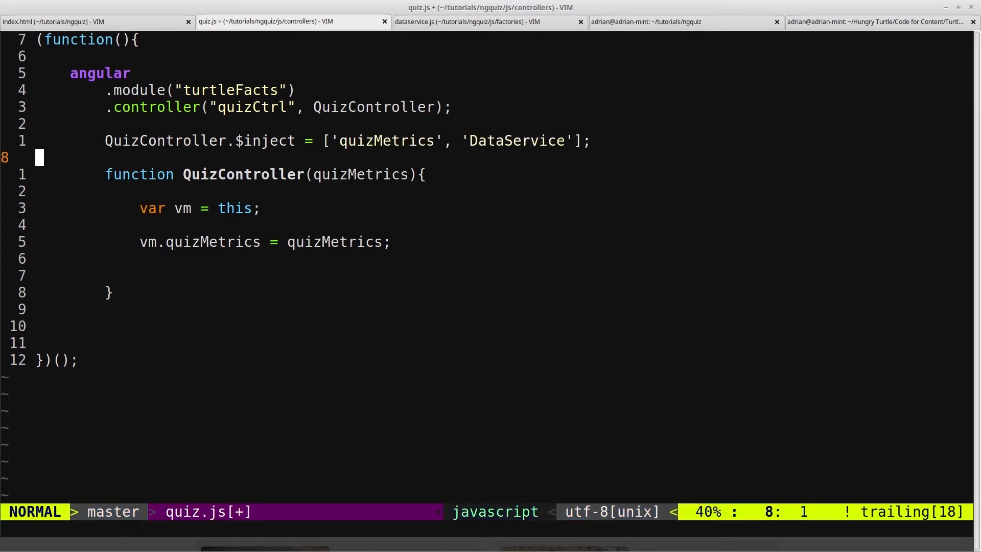
pyautogui.write(', Da')
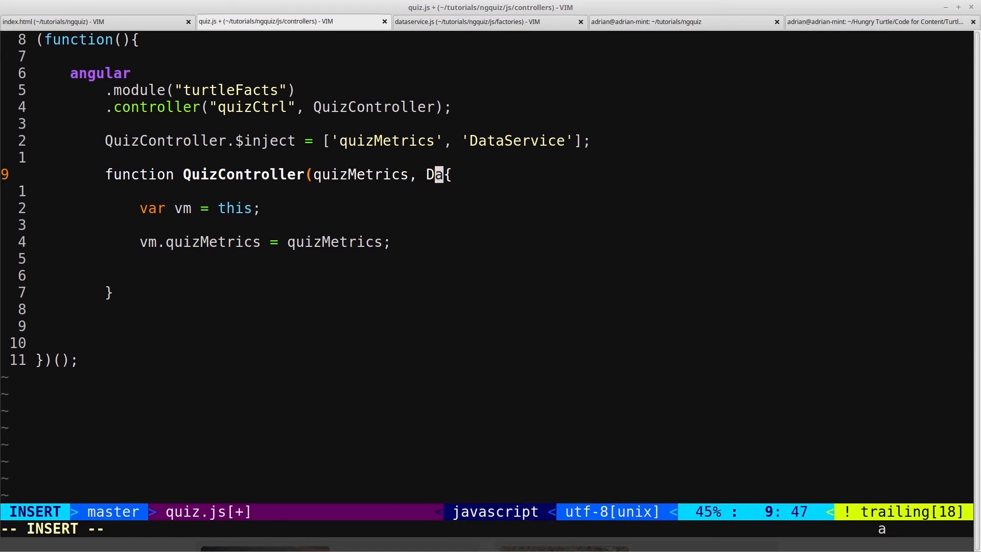
pyautogui.write('taService)')
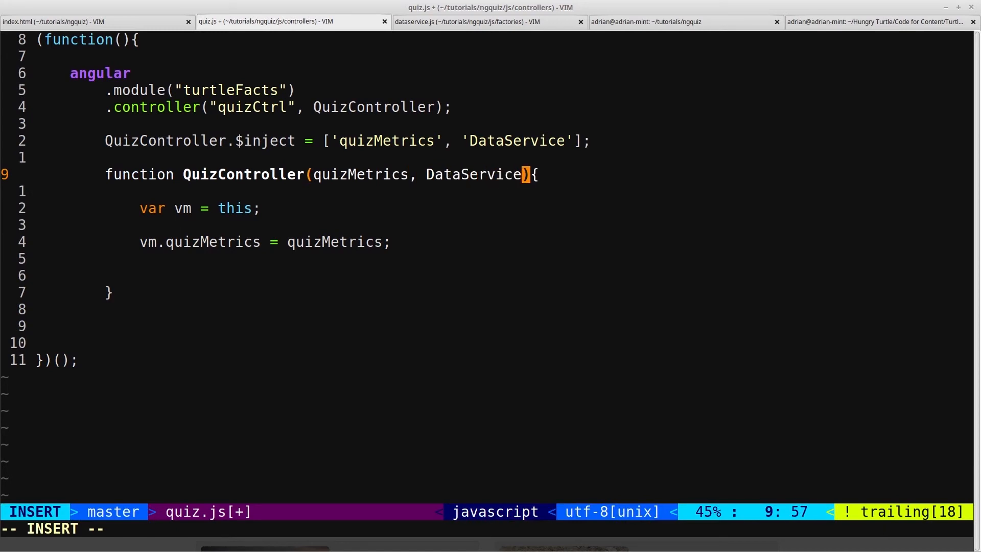
pyautogui.press('Escape')
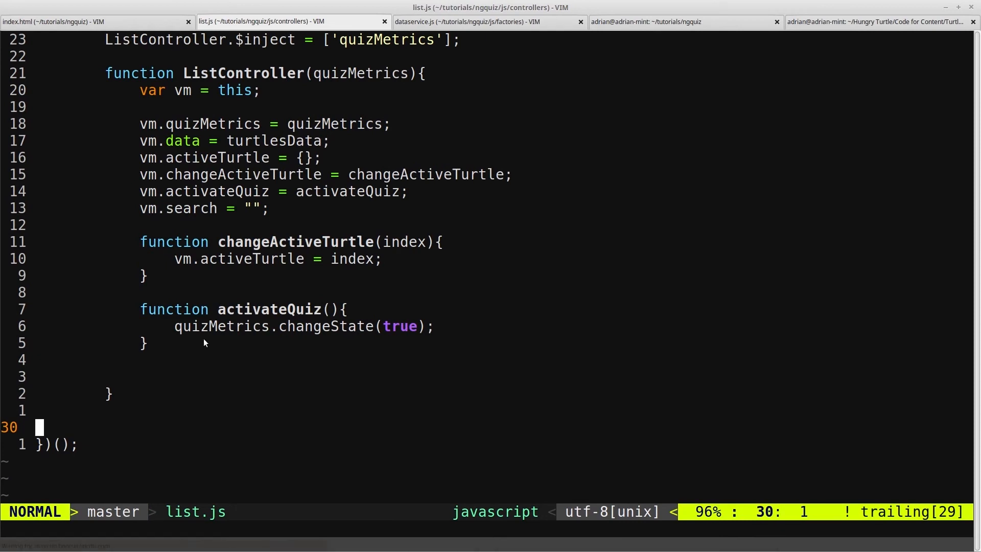
# Step: In list.js, add 'DataService' to ListController.$inject and to its parameters
pyautogui.scroll(3)
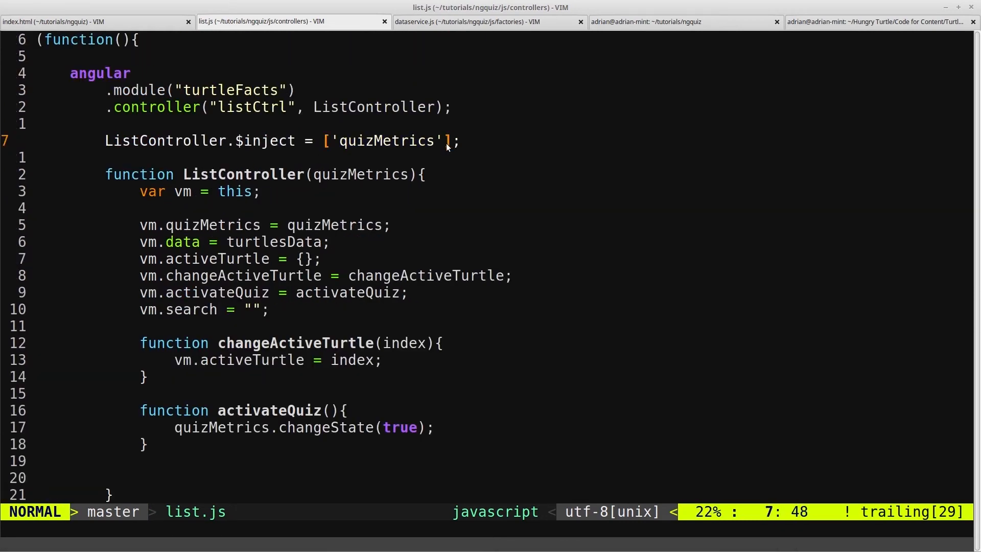
pyautogui.write(", ''")
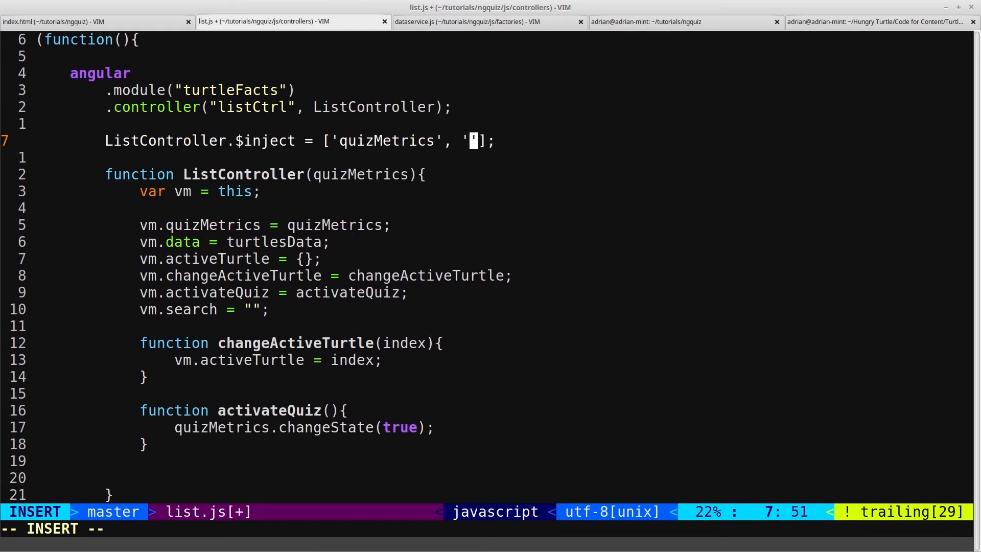
pyautogui.write('DataSer')
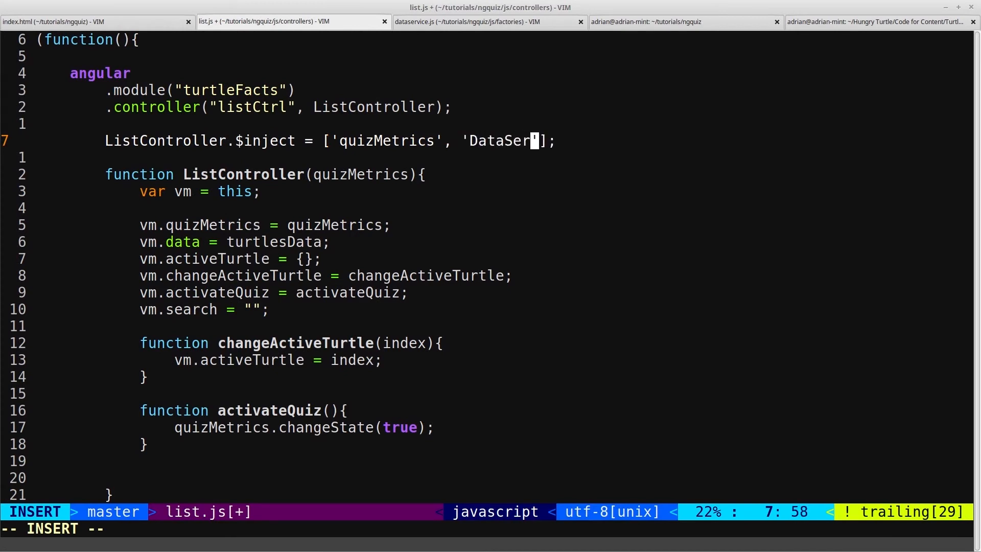
pyautogui.press('Escape')
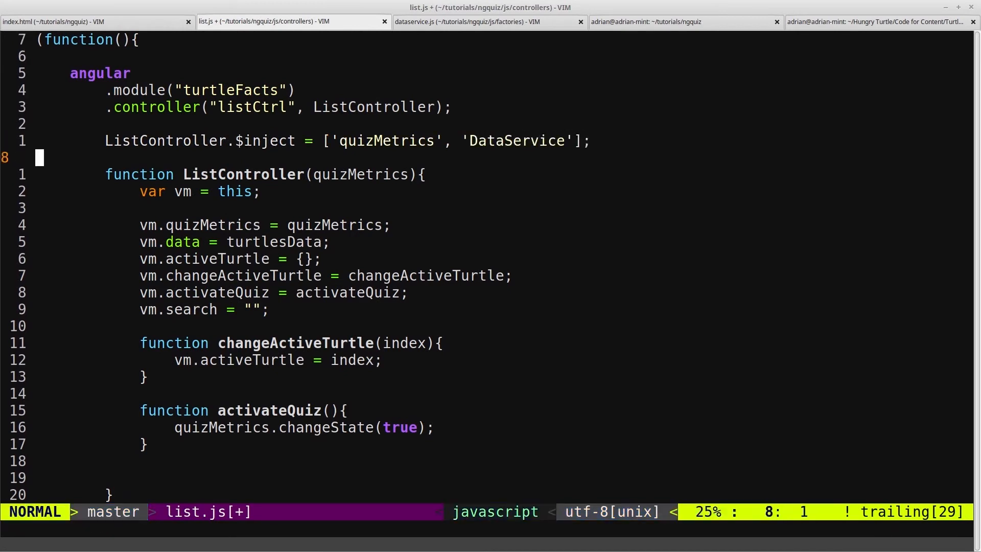
pyautogui.write(', Dat')
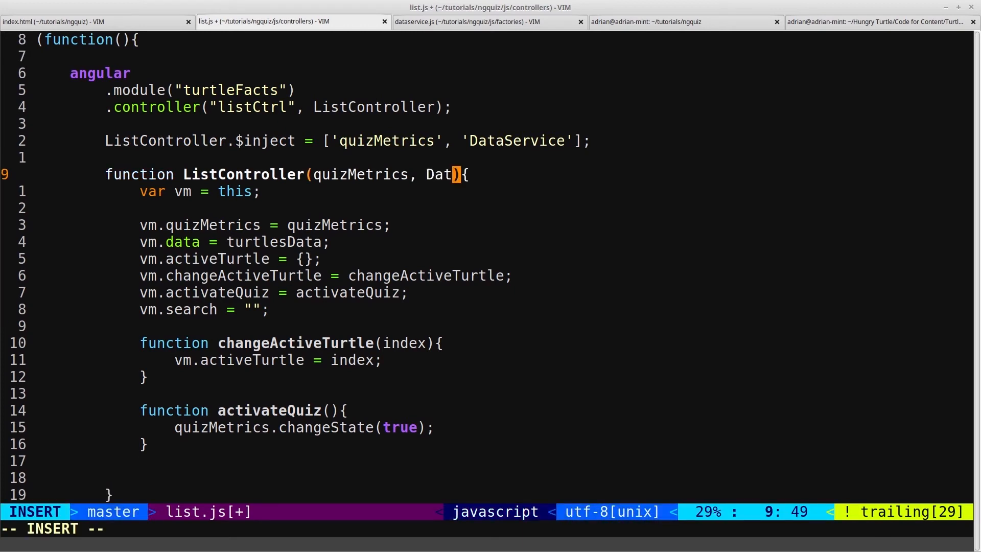
pyautogui.write('aService')
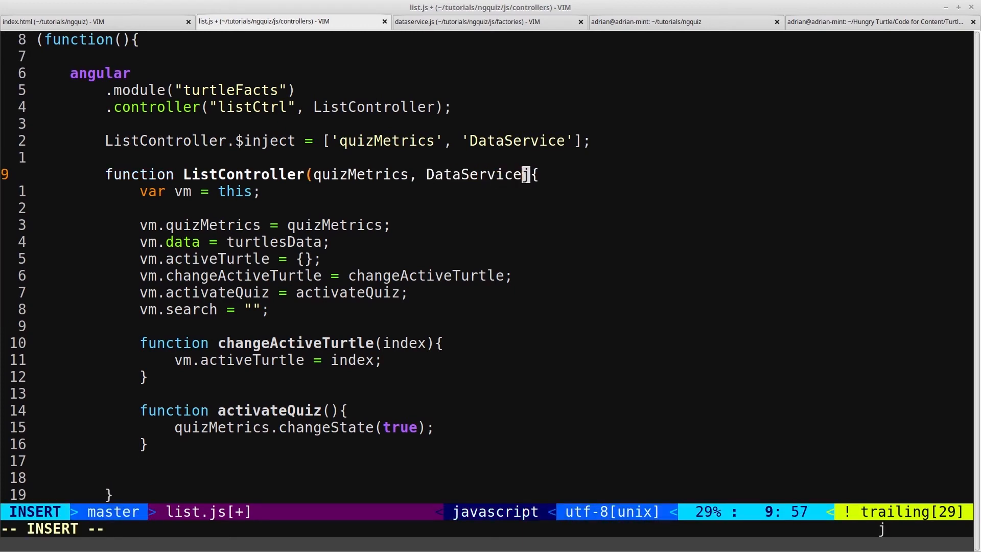
pyautogui.press('Escape')
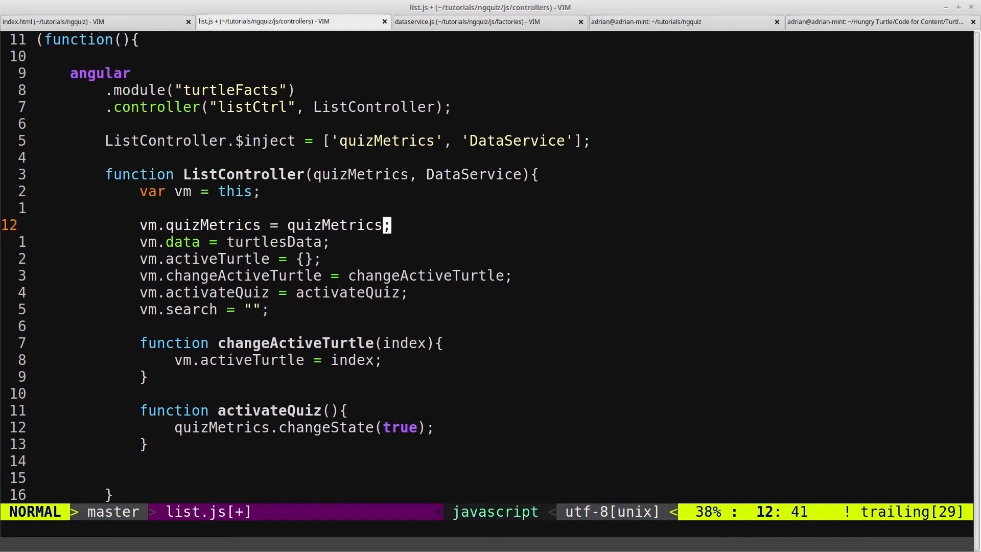
# Step: Move to the vm.data assignment so it can read DataService.turtlesData
pyautogui.press('j')
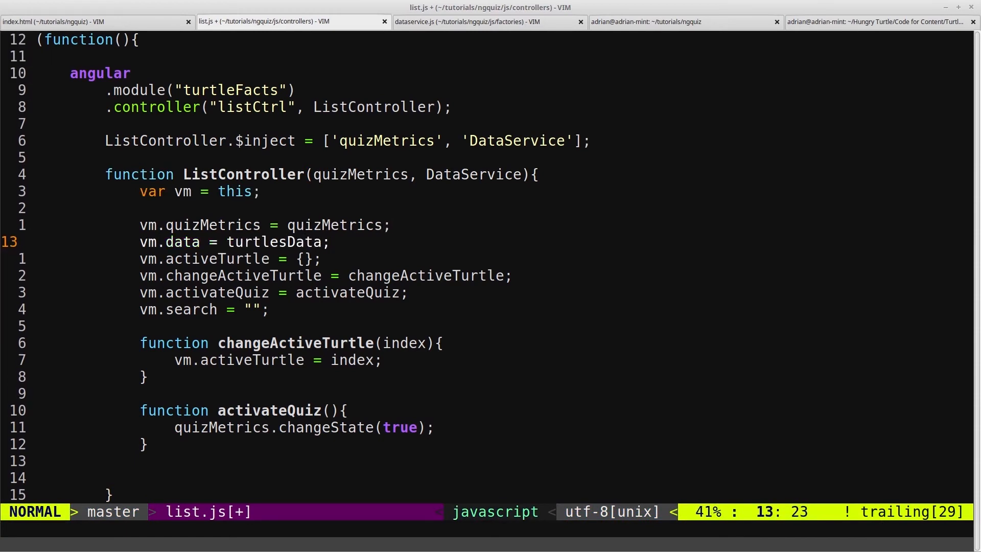
pyautogui.scroll(-3)
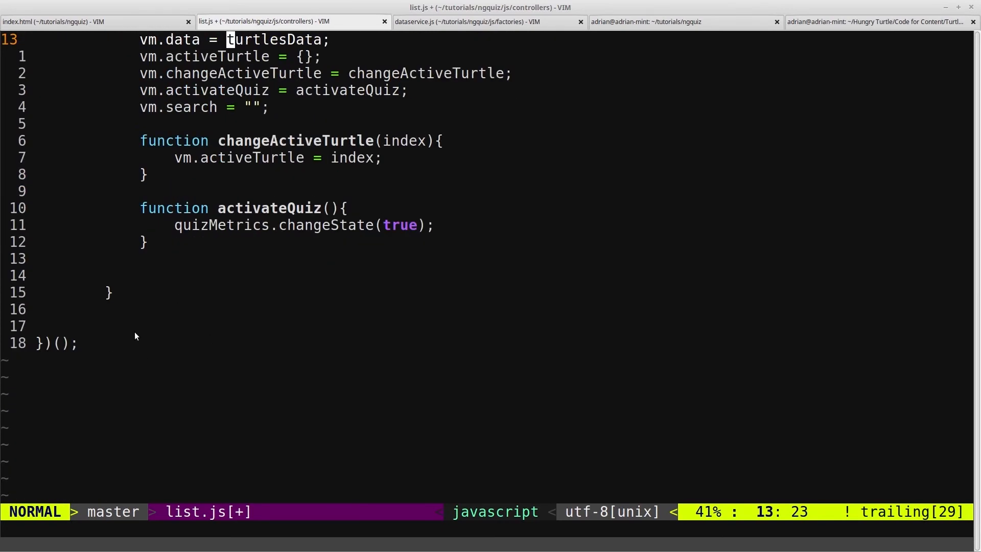
pyautogui.scroll(3)
pyautogui.write('DataService.')
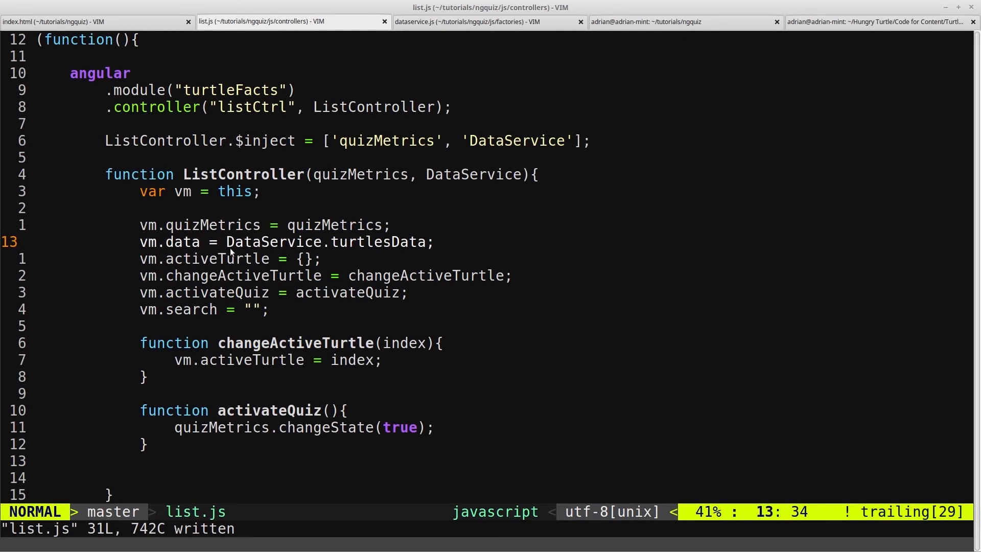
# Step: Check dataservice.js, return to list.js, then bring up index.html in Vim
pyautogui.click(489, 21)
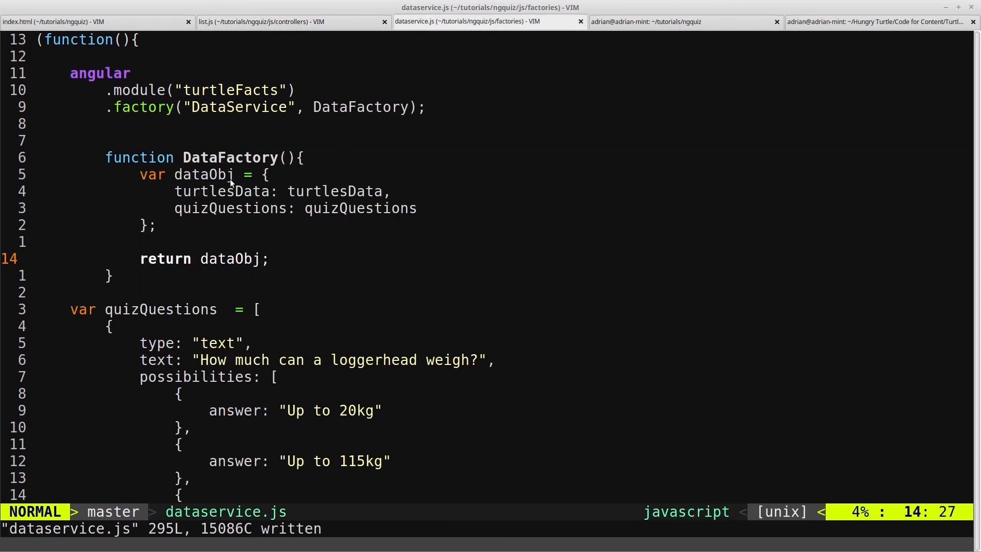
pyautogui.moveTo(265, 258)
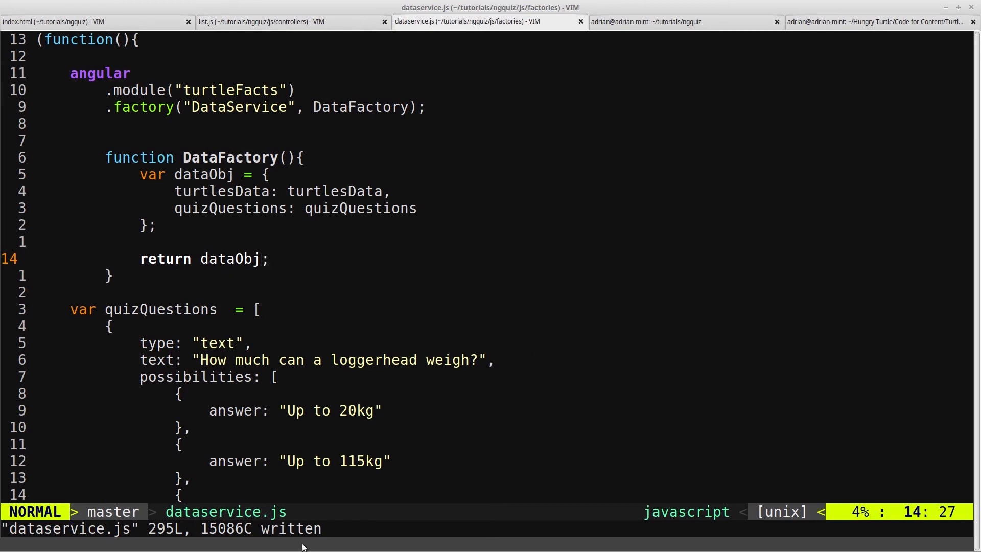
pyautogui.click(261, 21)
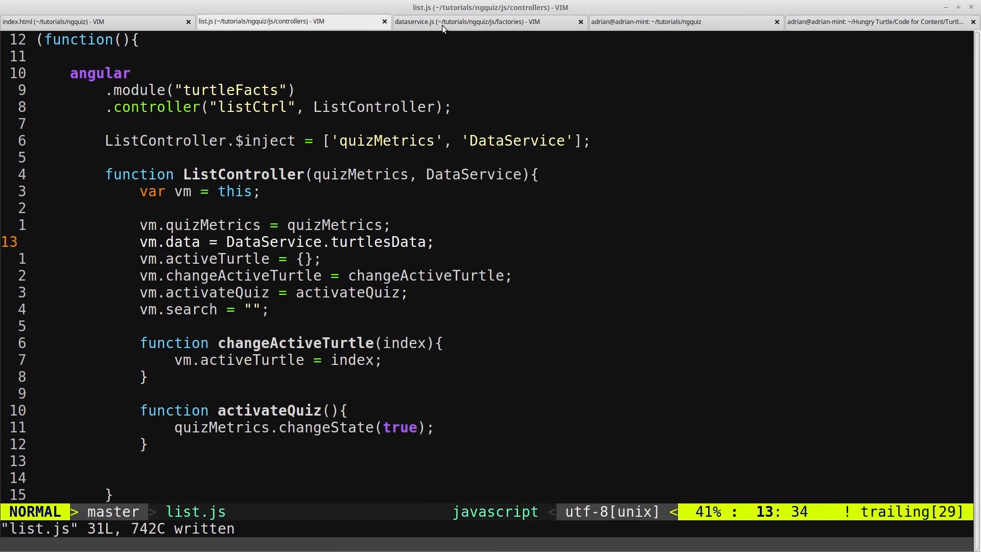
pyautogui.click(485, 22)
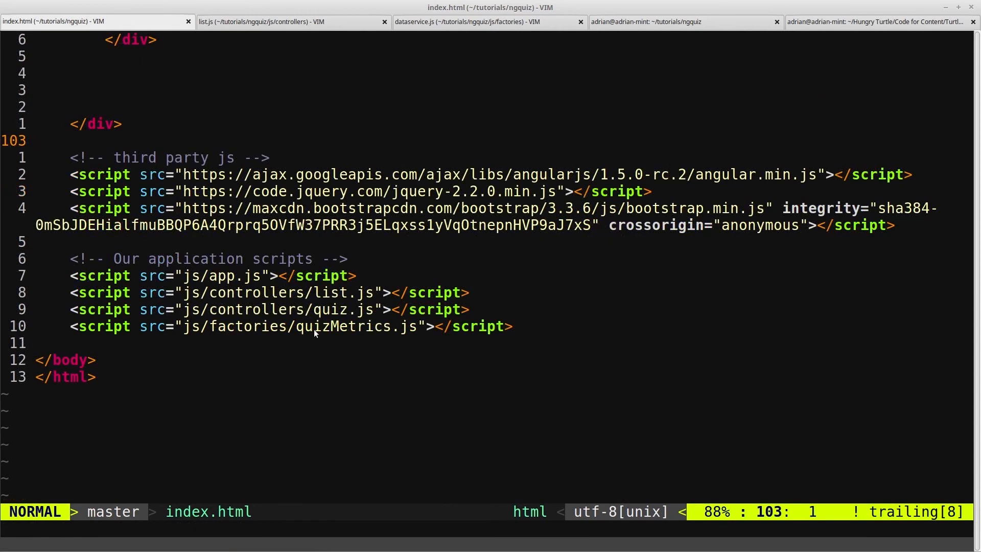
# Step: Add a script tag after quizMetrics.js with src pointing into js/factories
pyautogui.write('script></script>')
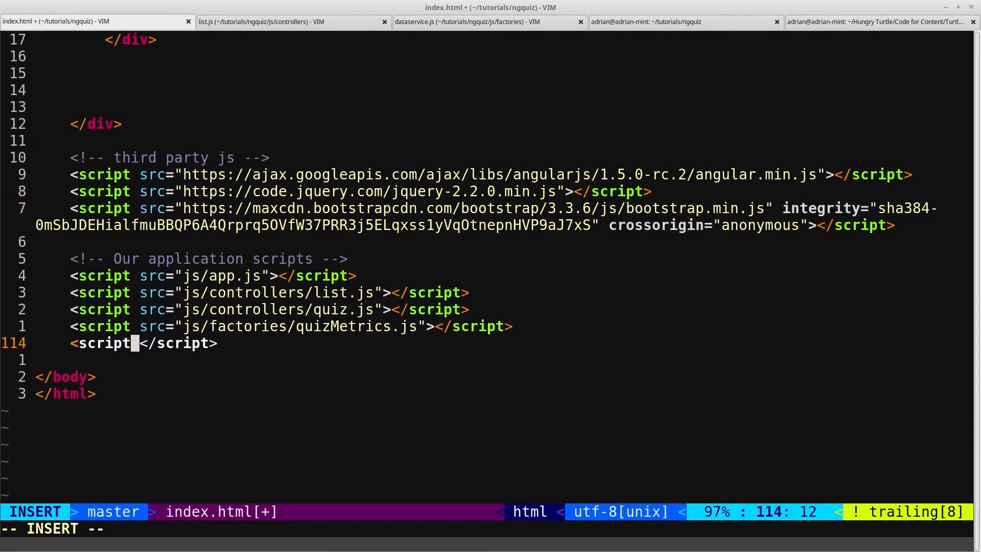
pyautogui.write('src="js">')
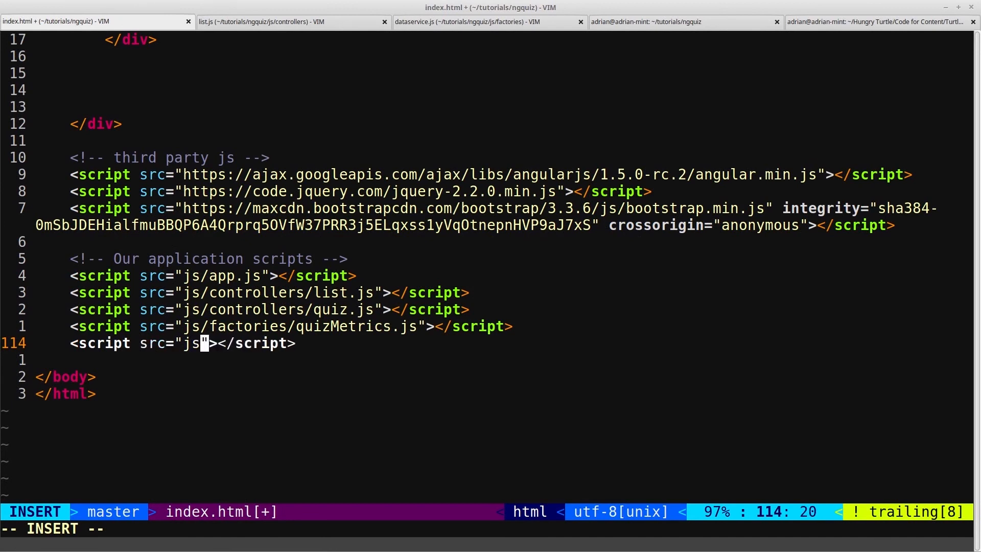
pyautogui.write('/factorie')
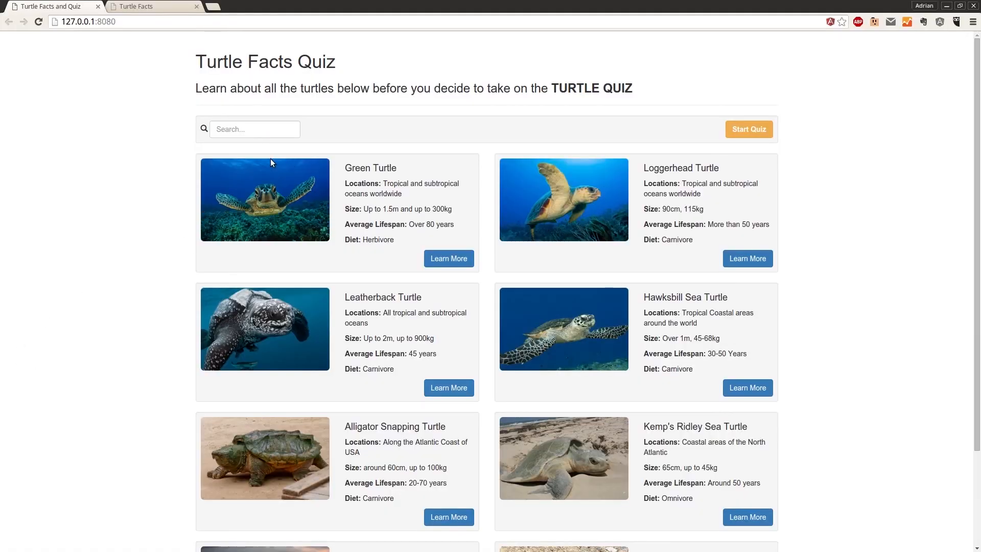
# Step: Scroll through the Turtle Facts Quiz turtle cards in Chrome
pyautogui.scroll(-3)
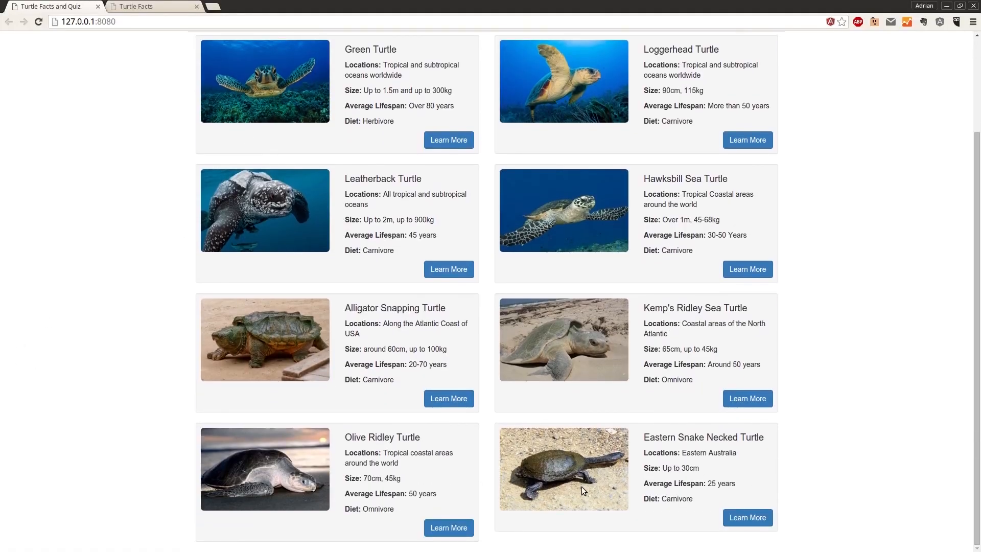
pyautogui.scroll(3)
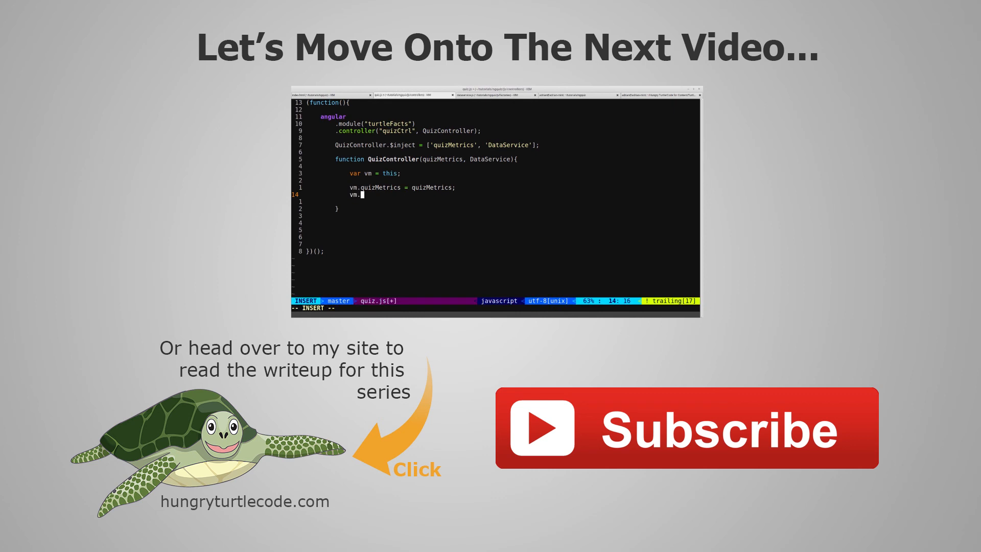
# Step: Add vm.dataService = DataService; inside QuizController and save quiz.js
pyautogui.write('dataService =')
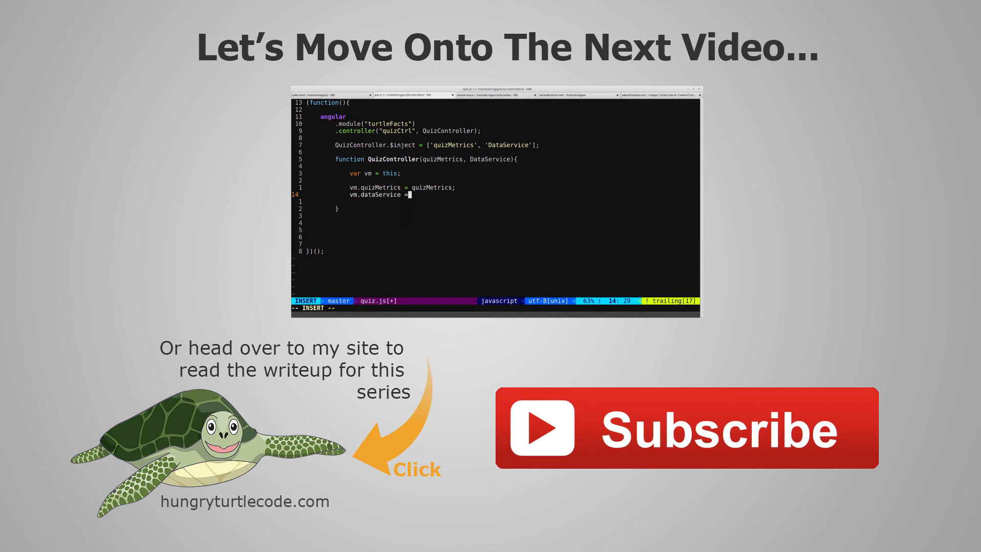
pyautogui.write('DataServ')
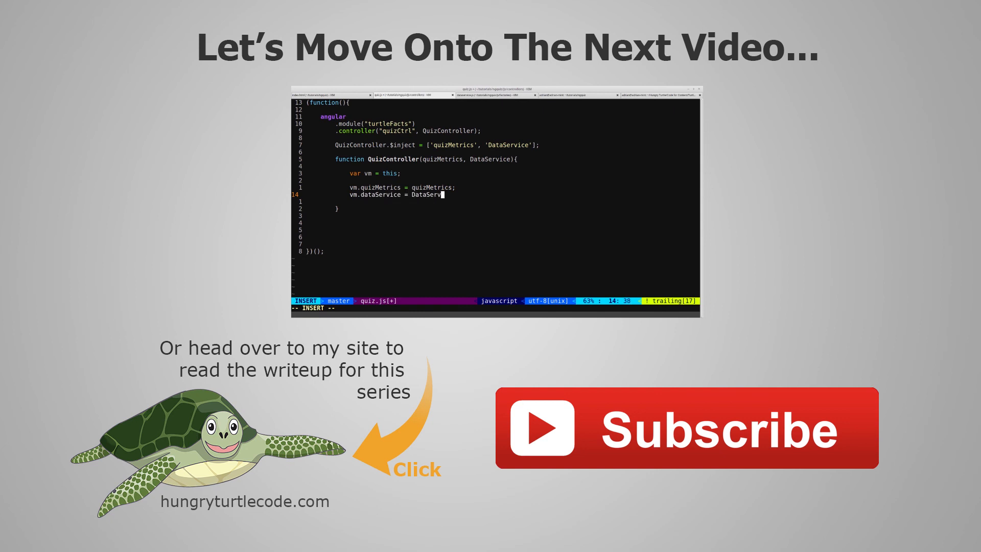
pyautogui.press('Escape')
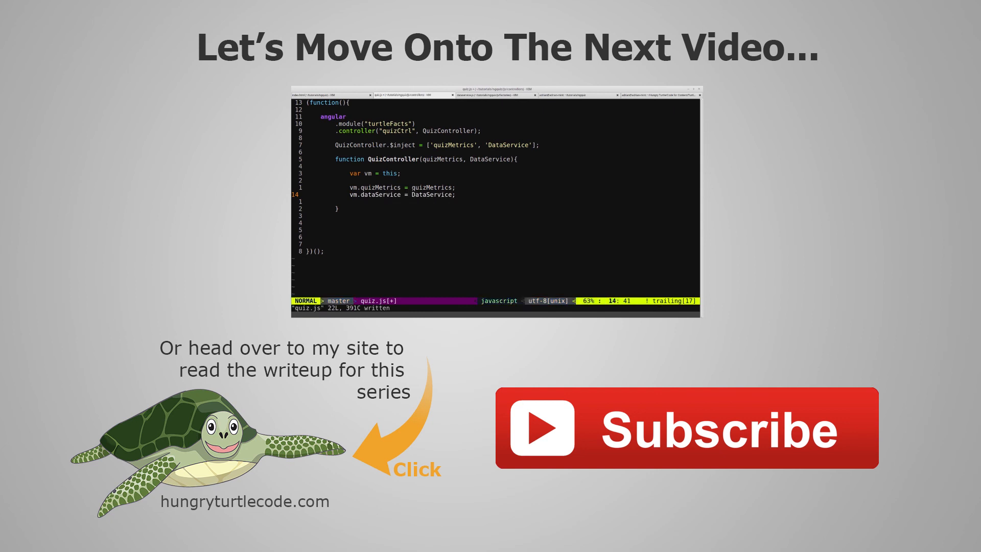